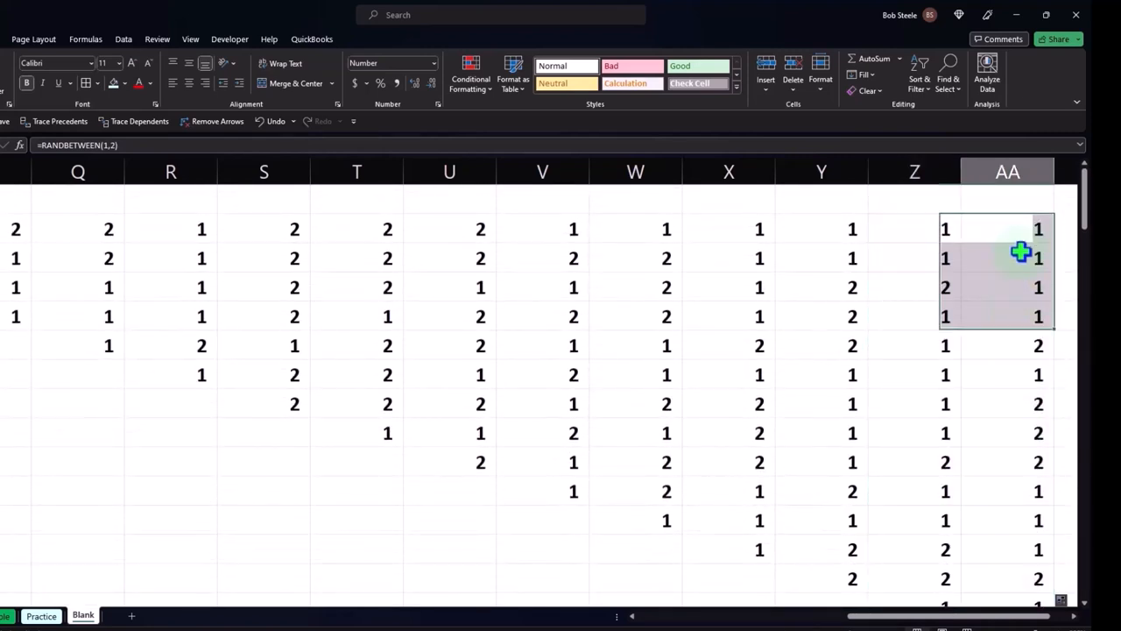
Step: Autofill the headers Test 3 through Test 14 across to AA1 after Test 1 and Test 2
left_click_drag(1020, 254, 1016, 533)
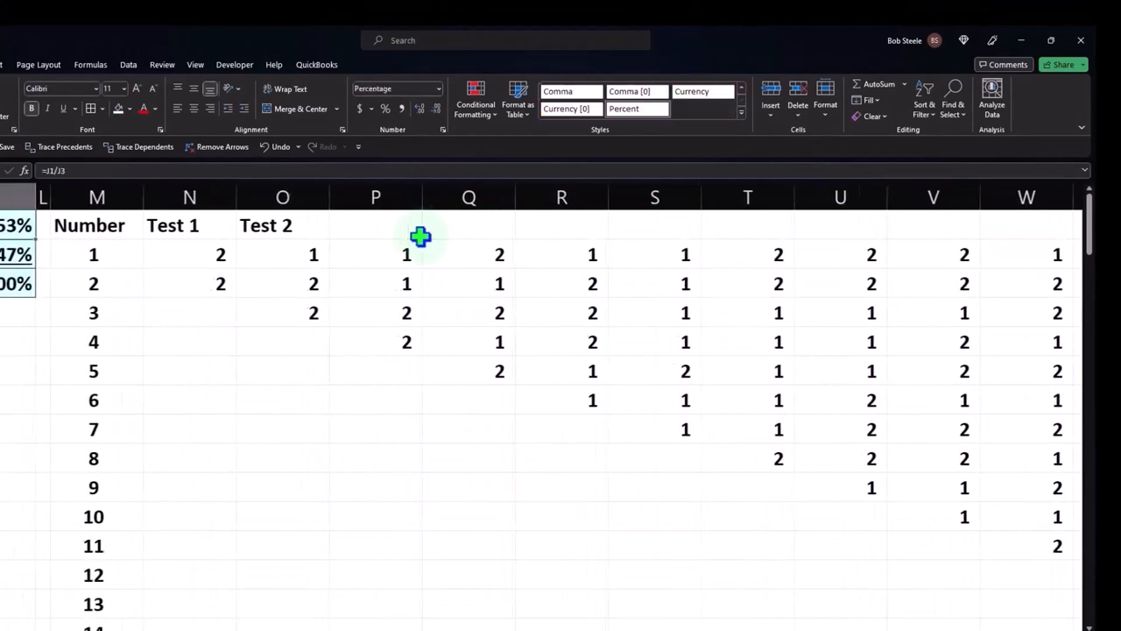
left_click(189, 225)
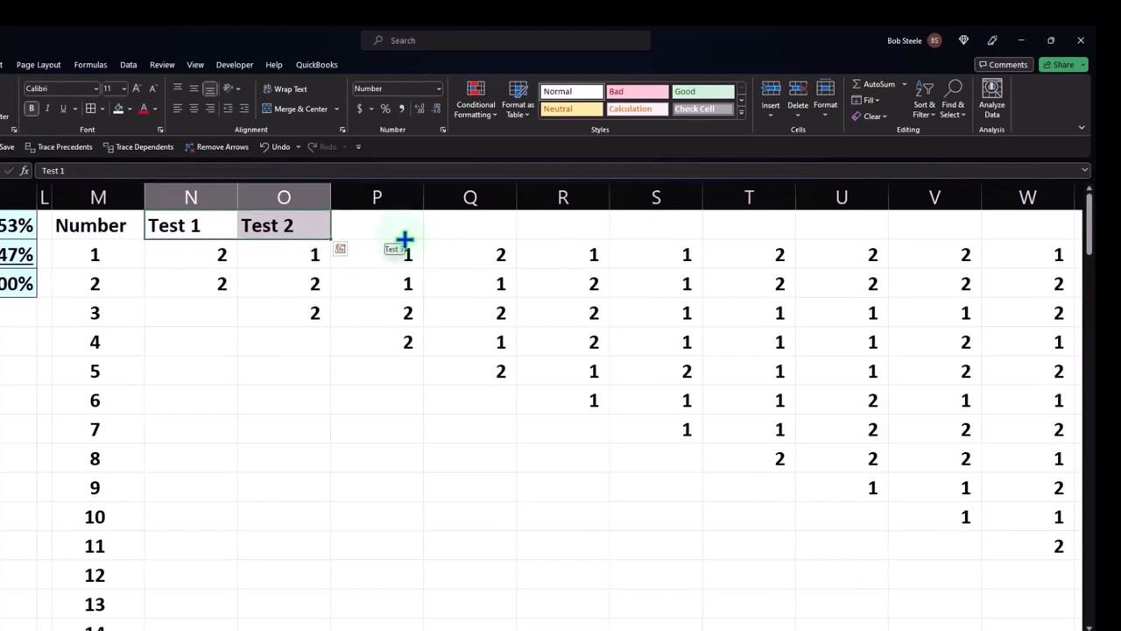
scroll("right", 3)
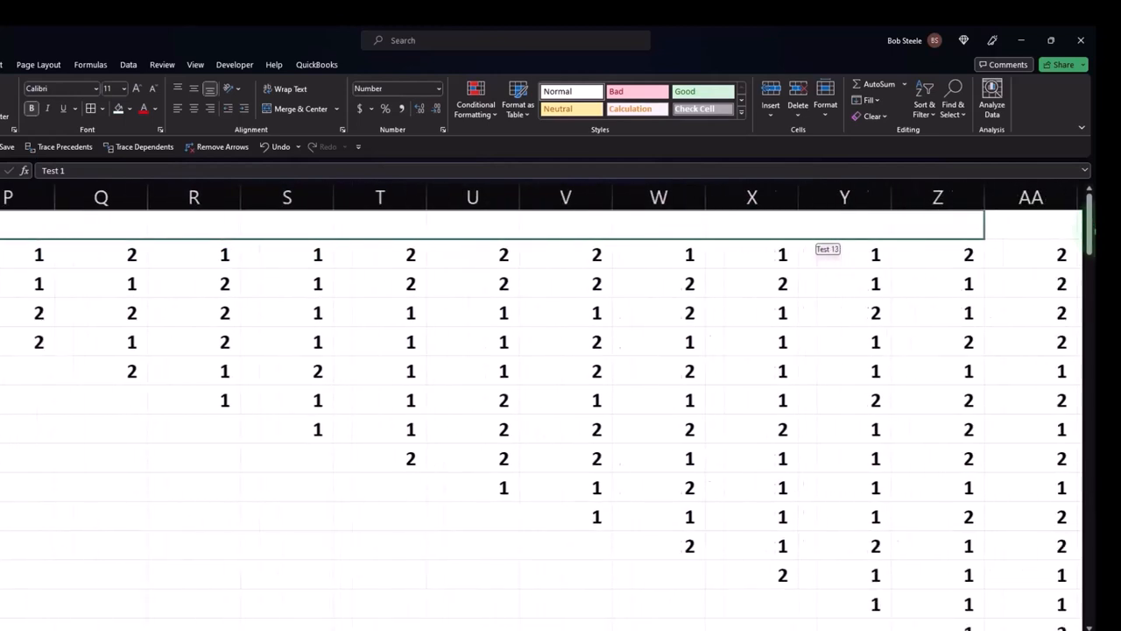
scroll("right", 3)
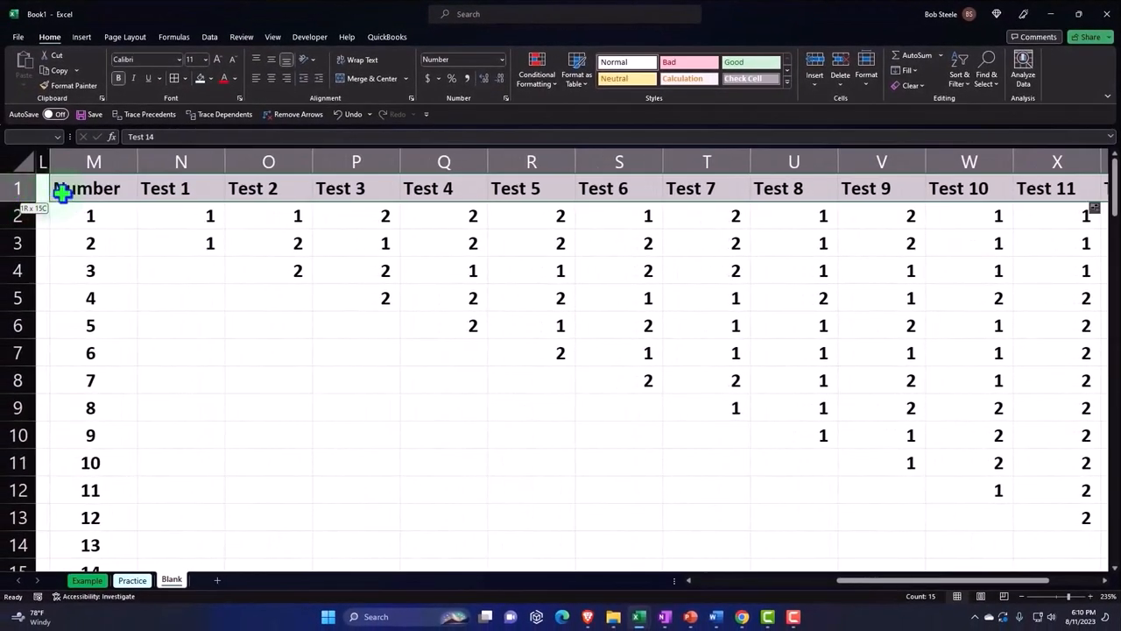
Step: Bold the header row, add all borders, and fill the Number/Test 1–14 table light blue
left_click(94, 162)
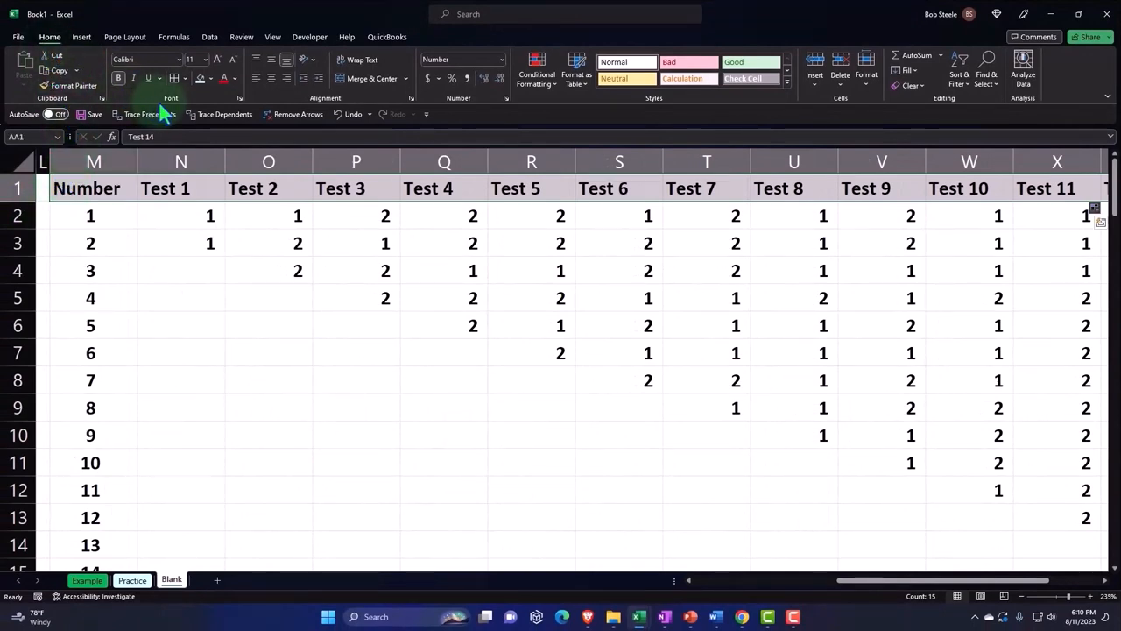
left_click(208, 77)
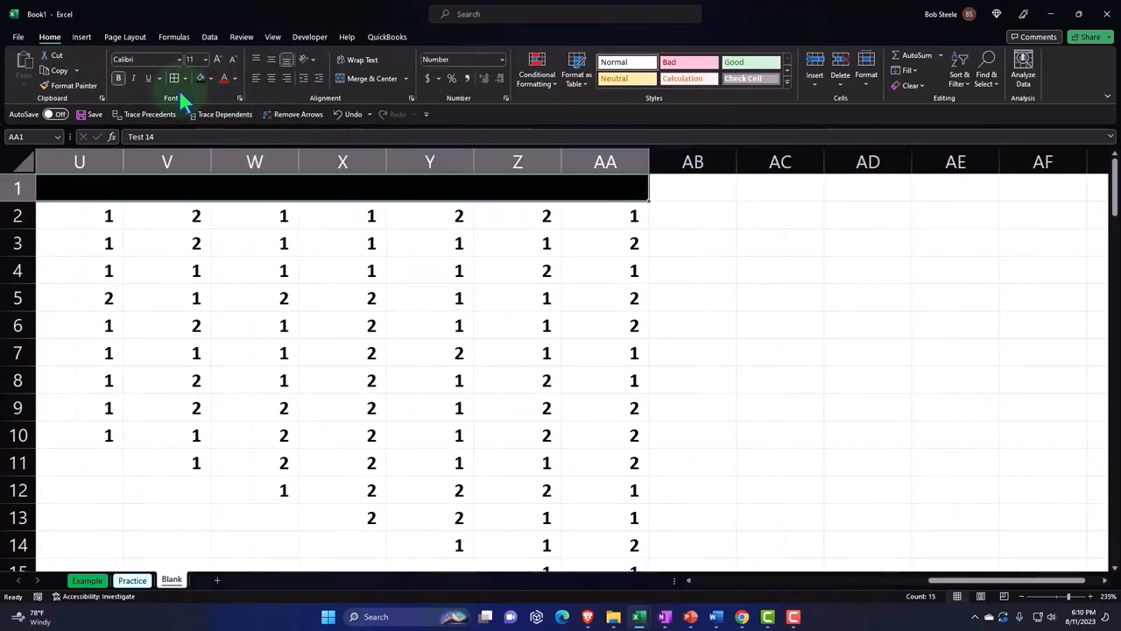
left_click(233, 77)
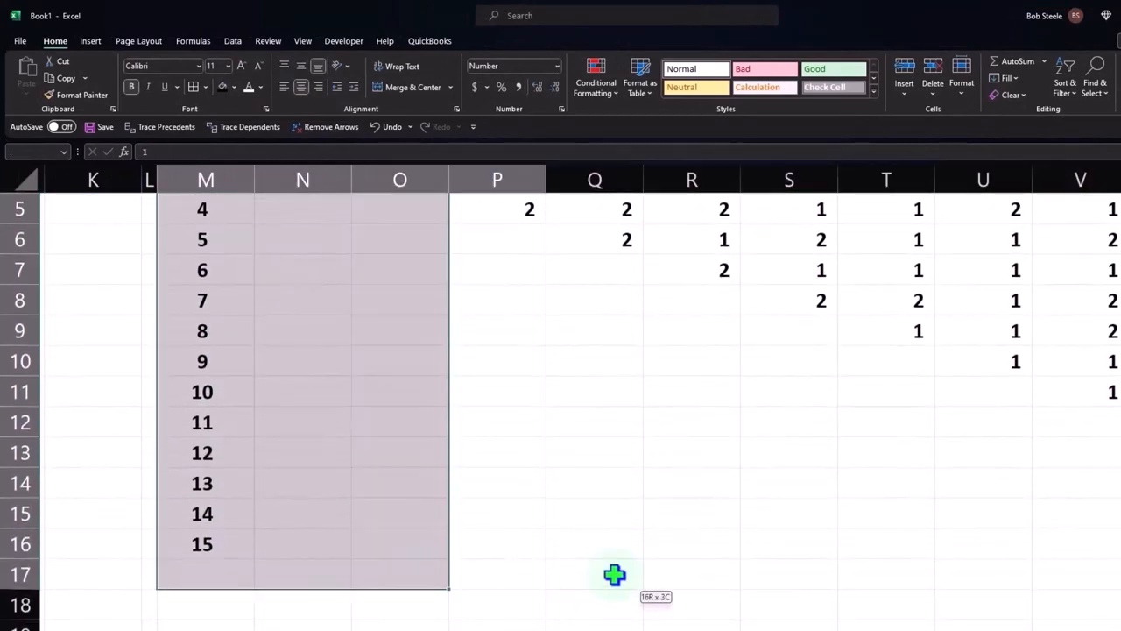
scroll("right", 3)
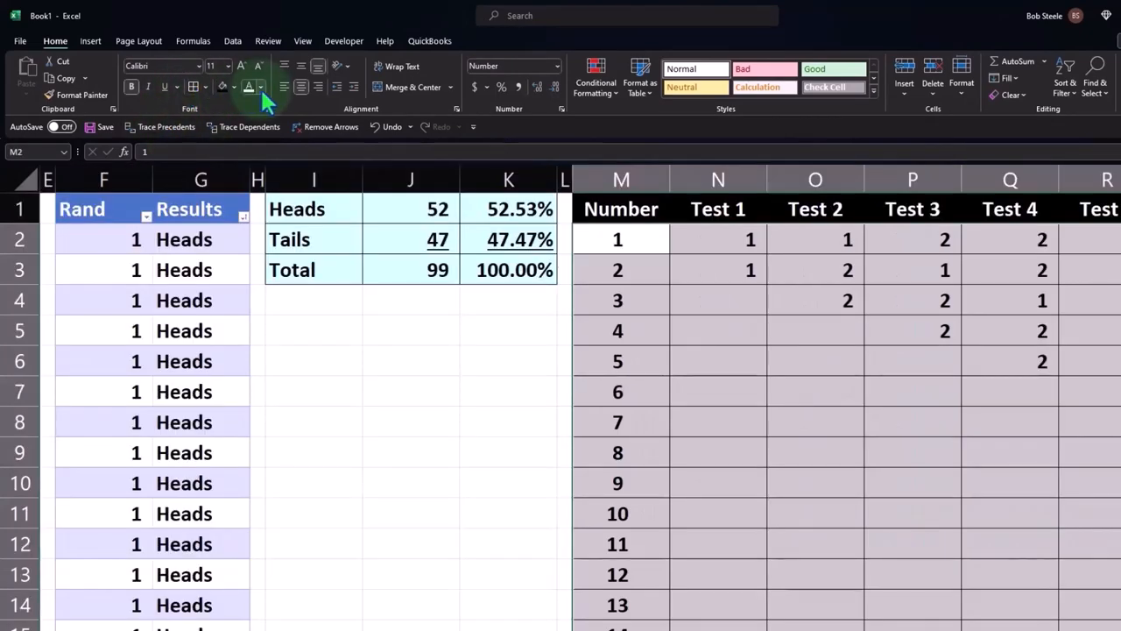
left_click(259, 87)
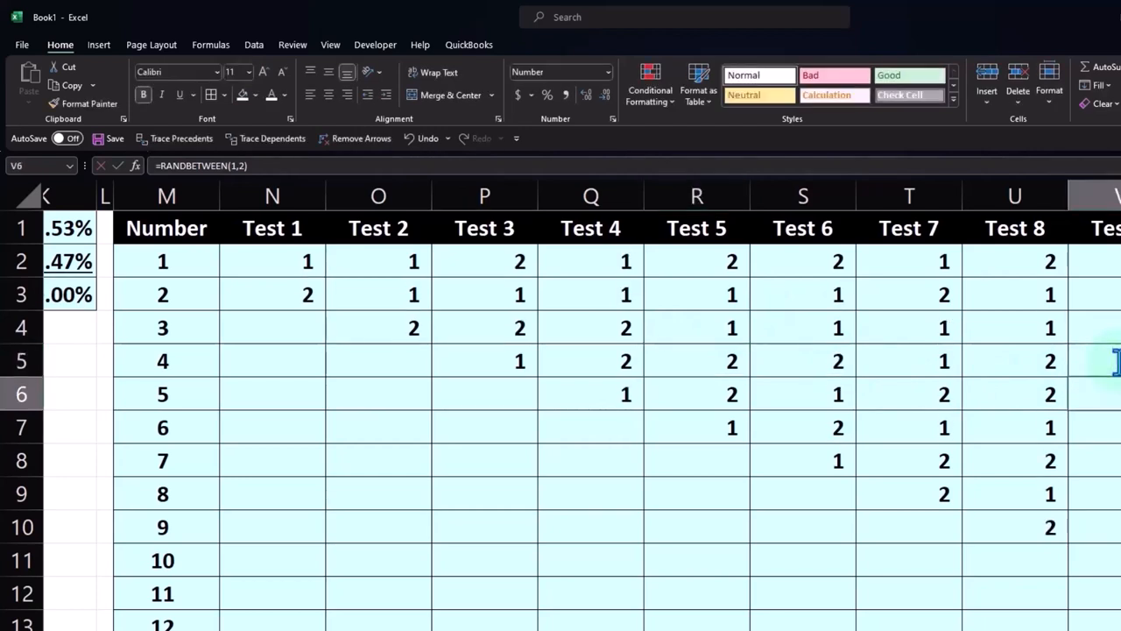
Step: Paste a duplicate of the Number/Test 1–14 table at column AC, keeping values and blue formatting
left_click(1113, 427)
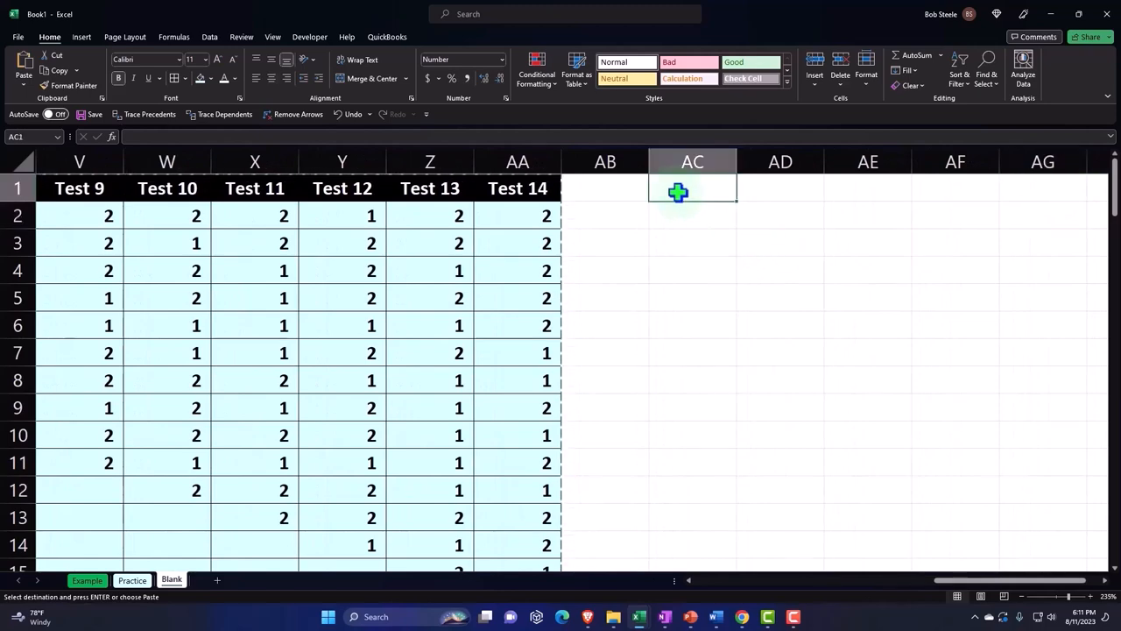
key("ctrl+v")
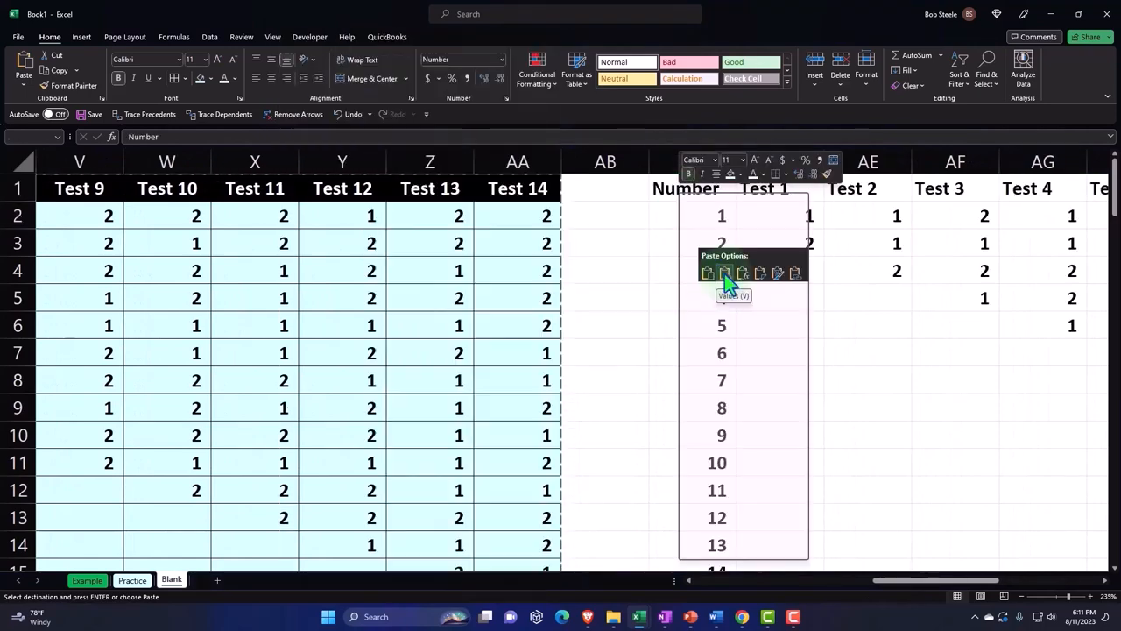
left_click(726, 273)
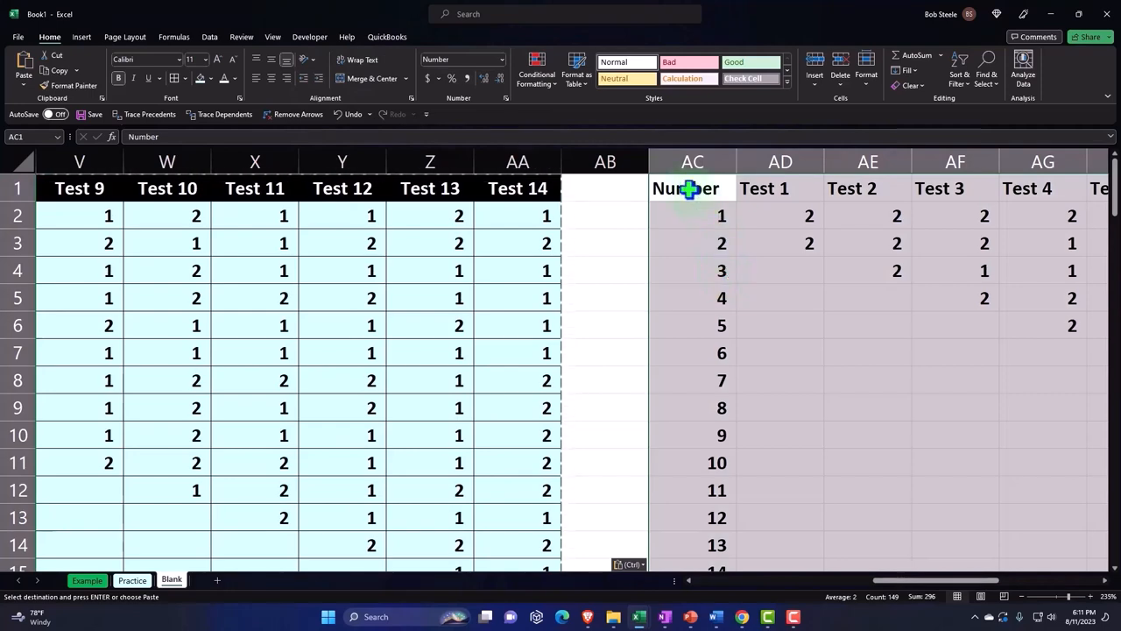
right_click(692, 189)
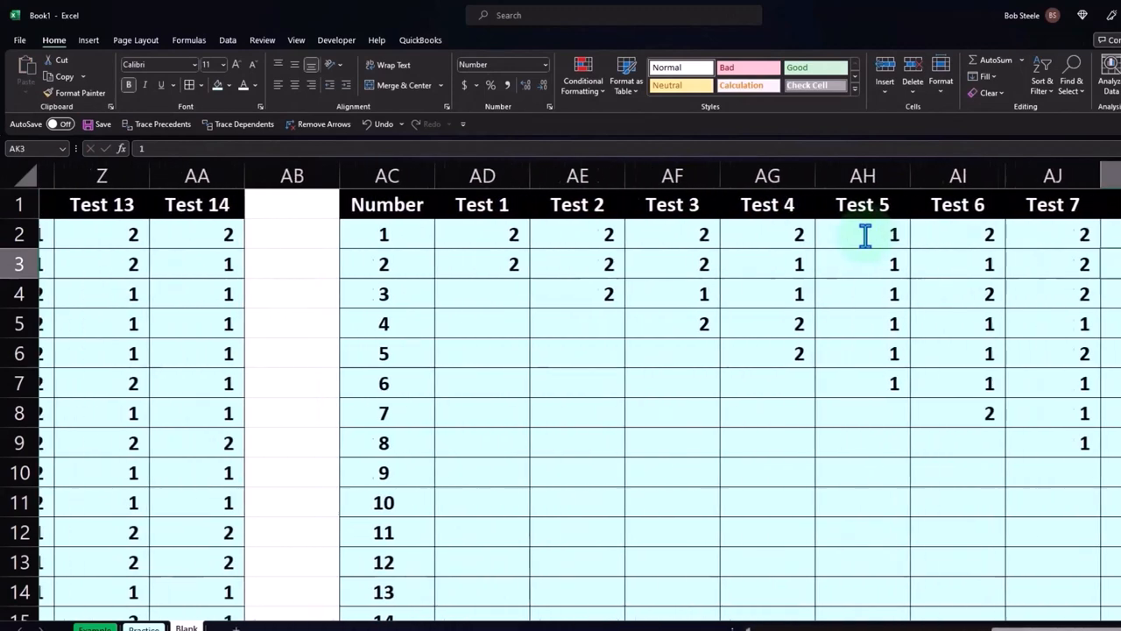
scroll("right", 3)
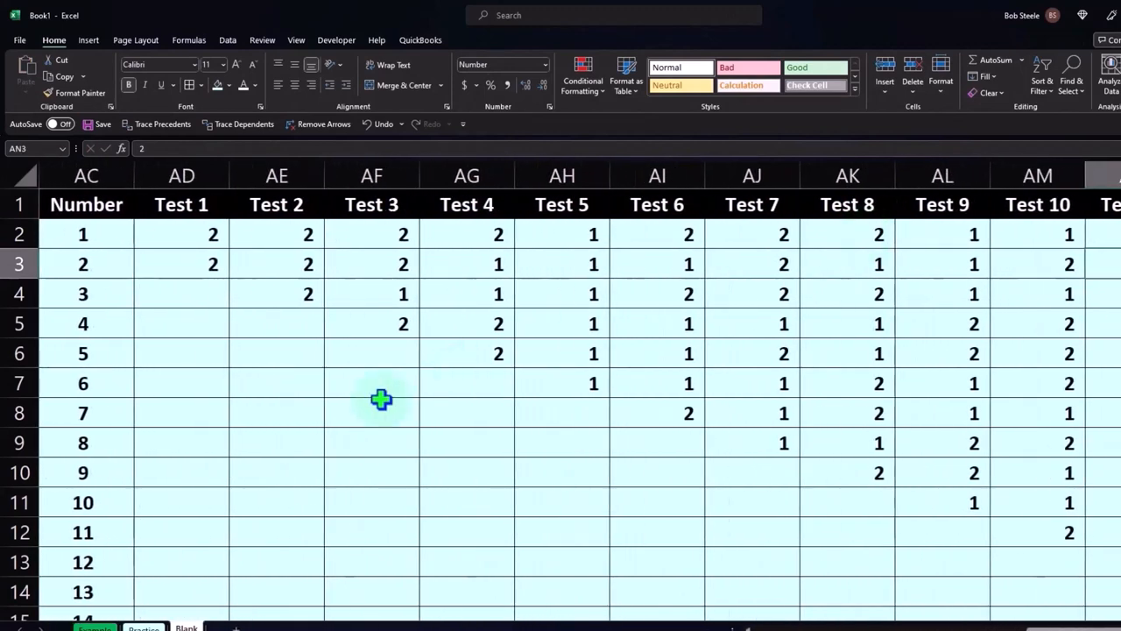
scroll("down", 3)
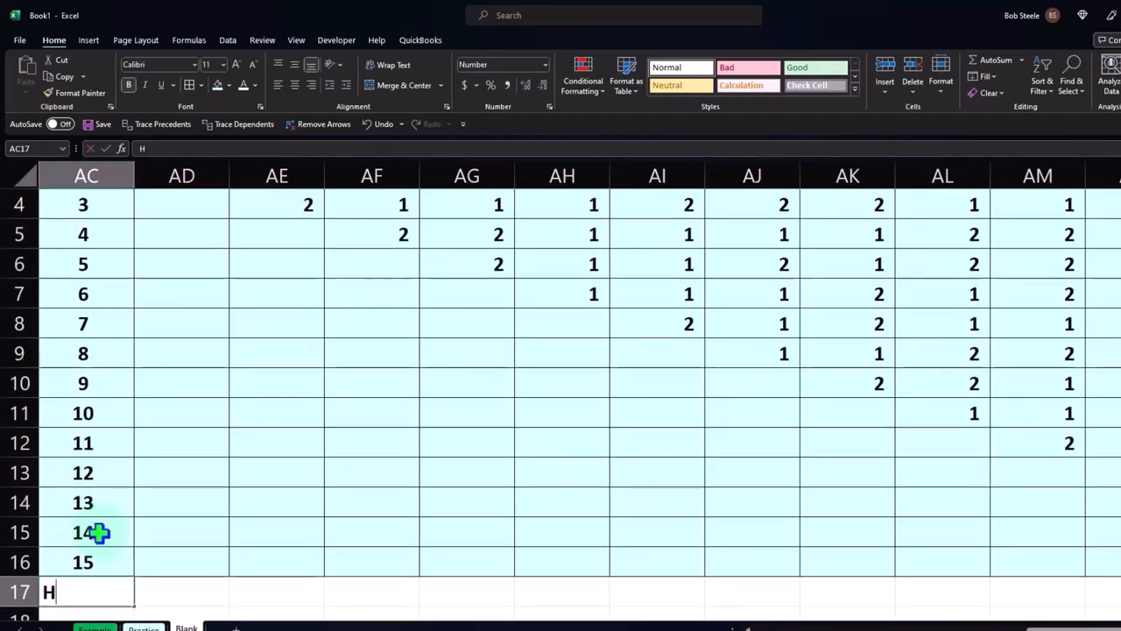
Step: Label row 17 Heads and count each column's 1s with =COUNTIF(AD2:AD16,1), filled right
type("Heads")
left_click(180, 593)
type("=")
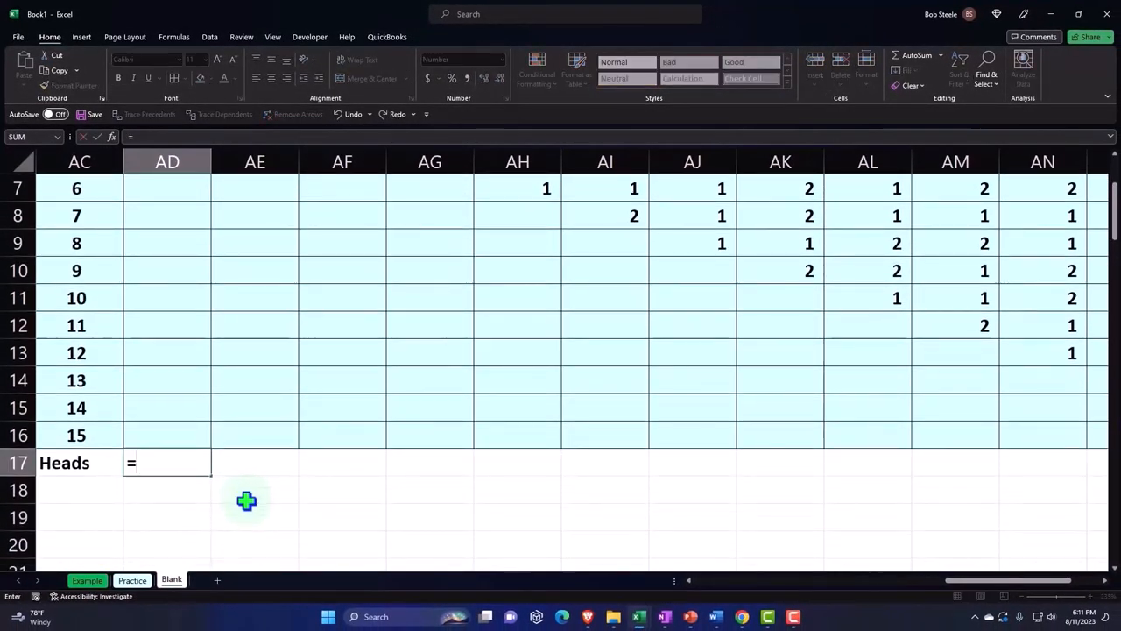
type("countif(AD2:AD16")
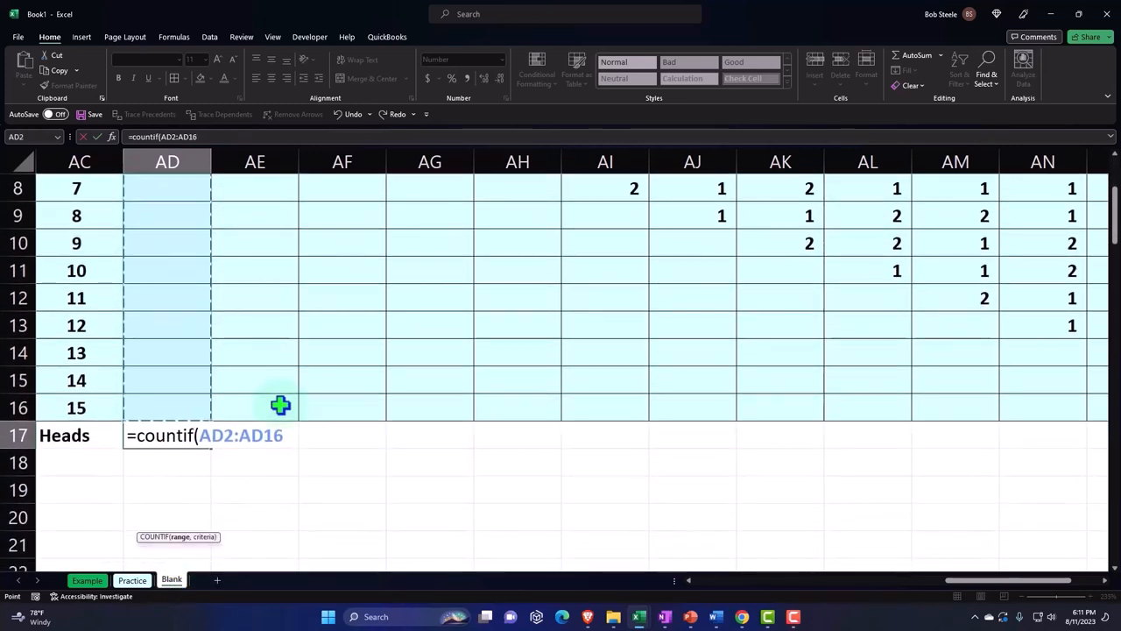
type(",")
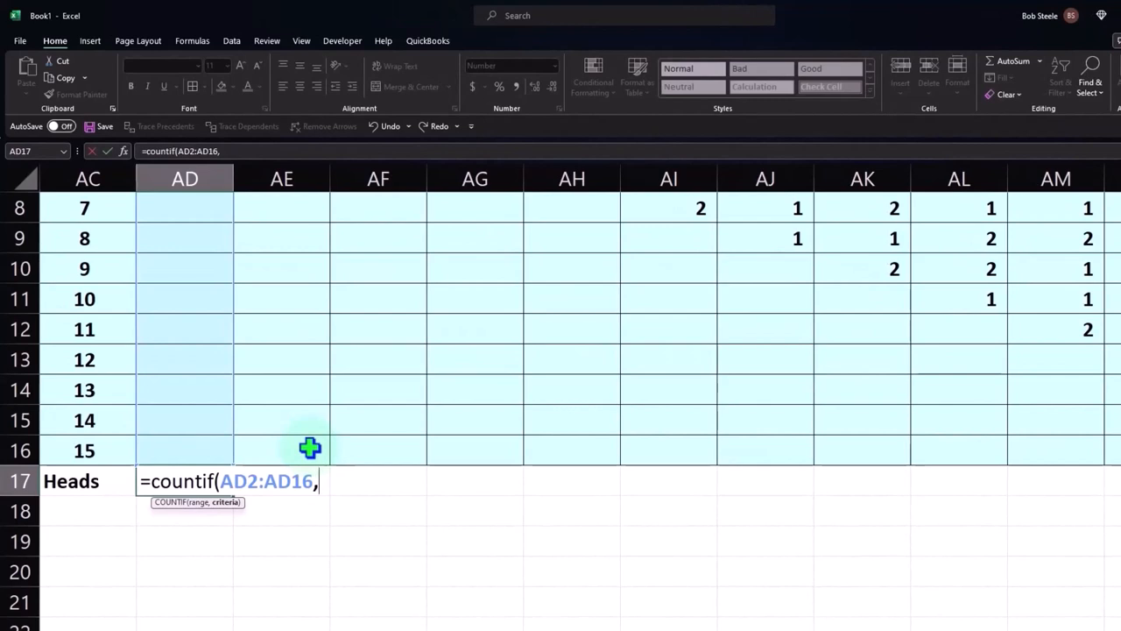
type("1")
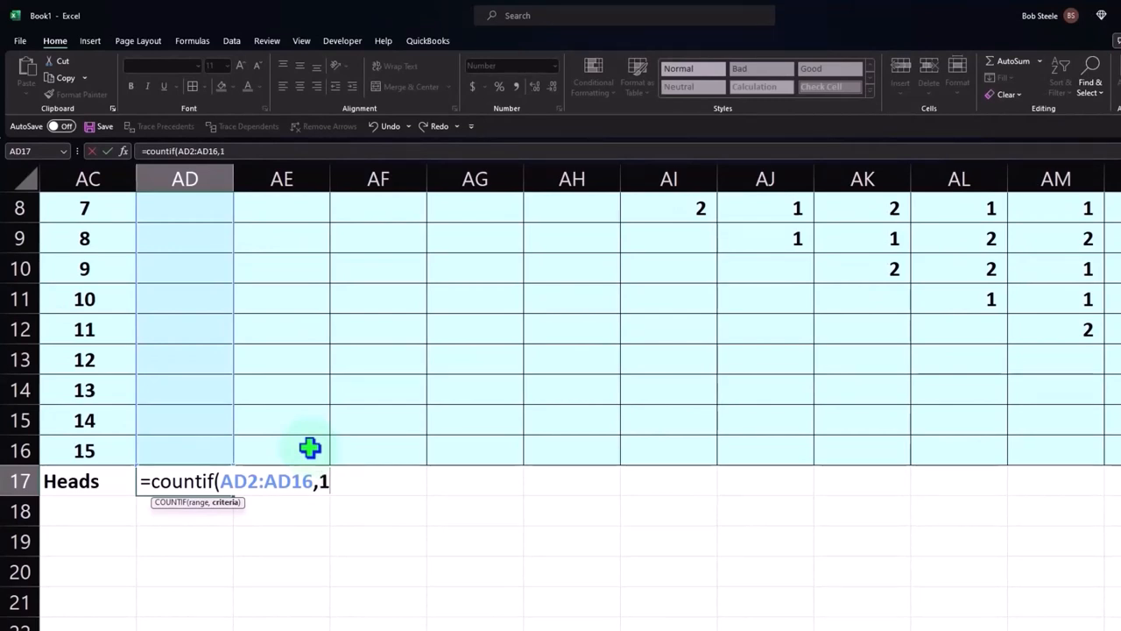
type(")")
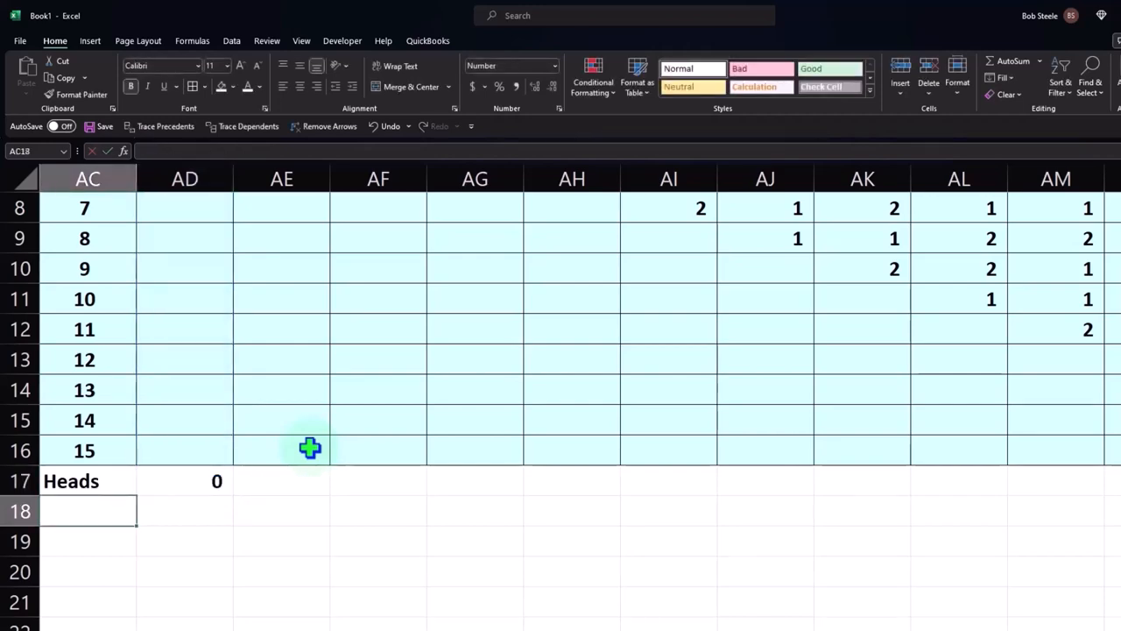
scroll("up", 3)
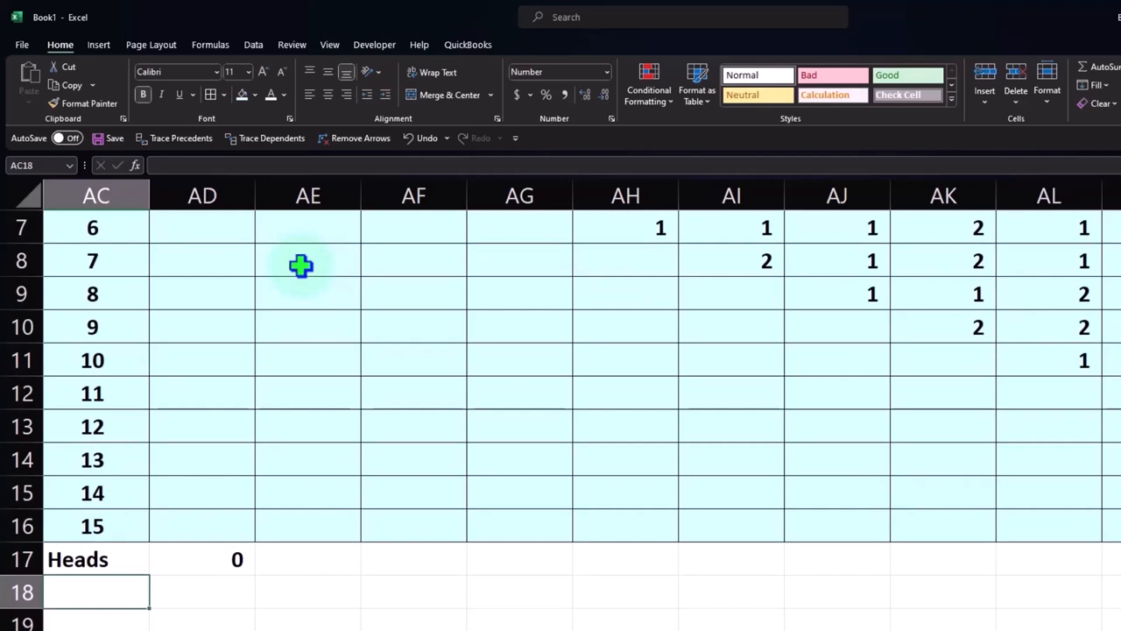
mouse_move(249, 545)
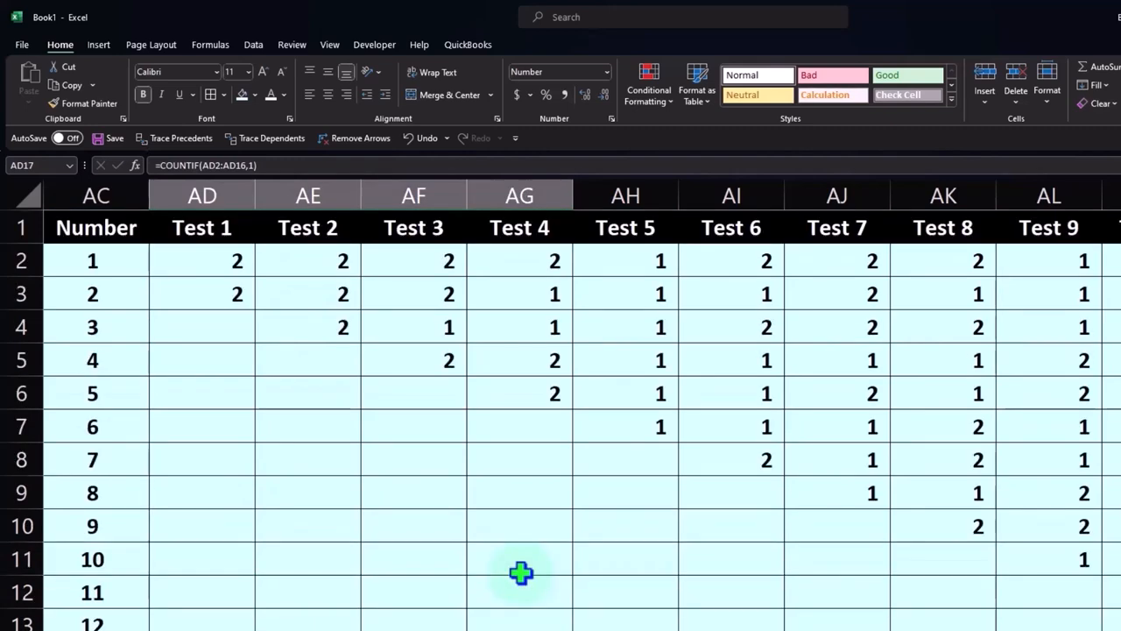
scroll("down", 3)
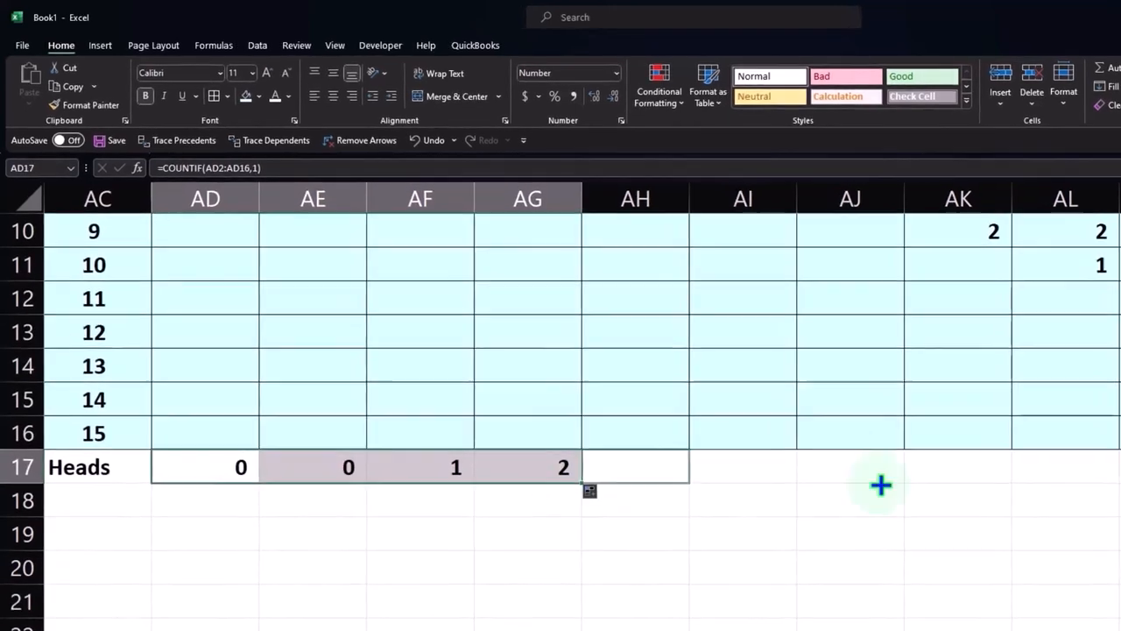
scroll("right", 3)
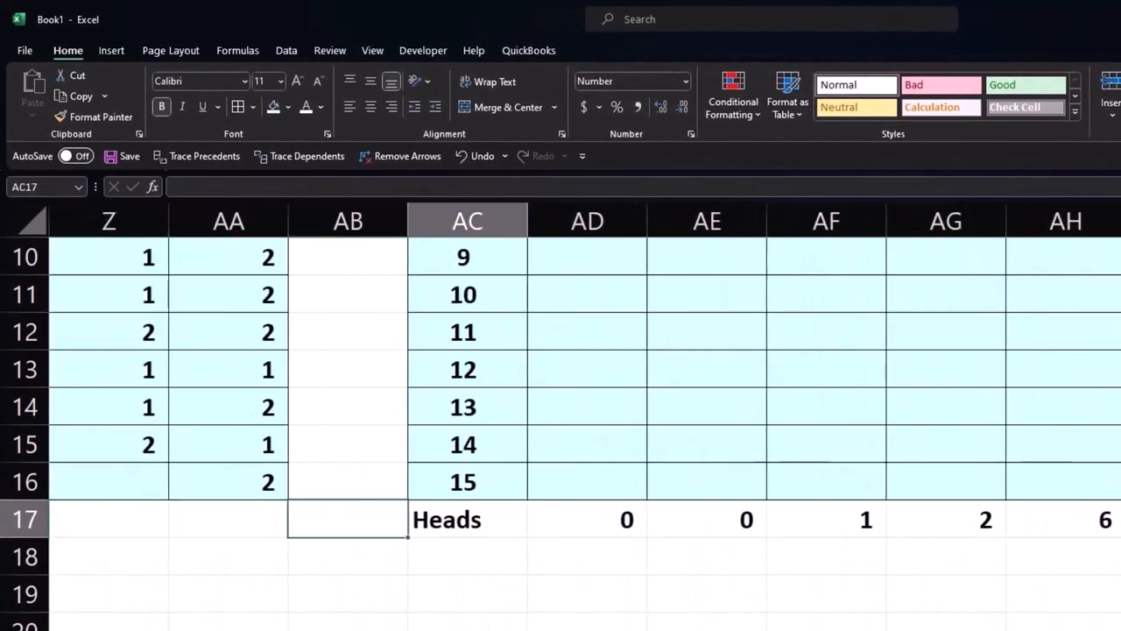
Step: Add a Tails row with =COUNTIF(AD2:AD16,2) and a Total row with =SUM(AD17:AD18)
type("Tails")
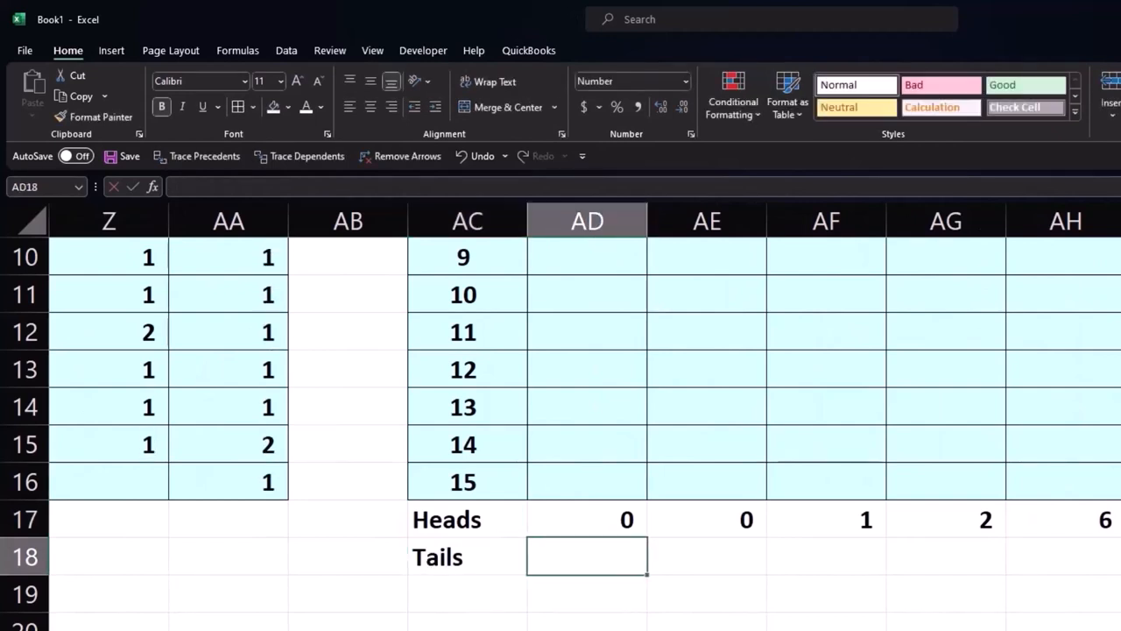
type("=countif(AD2:AD16")
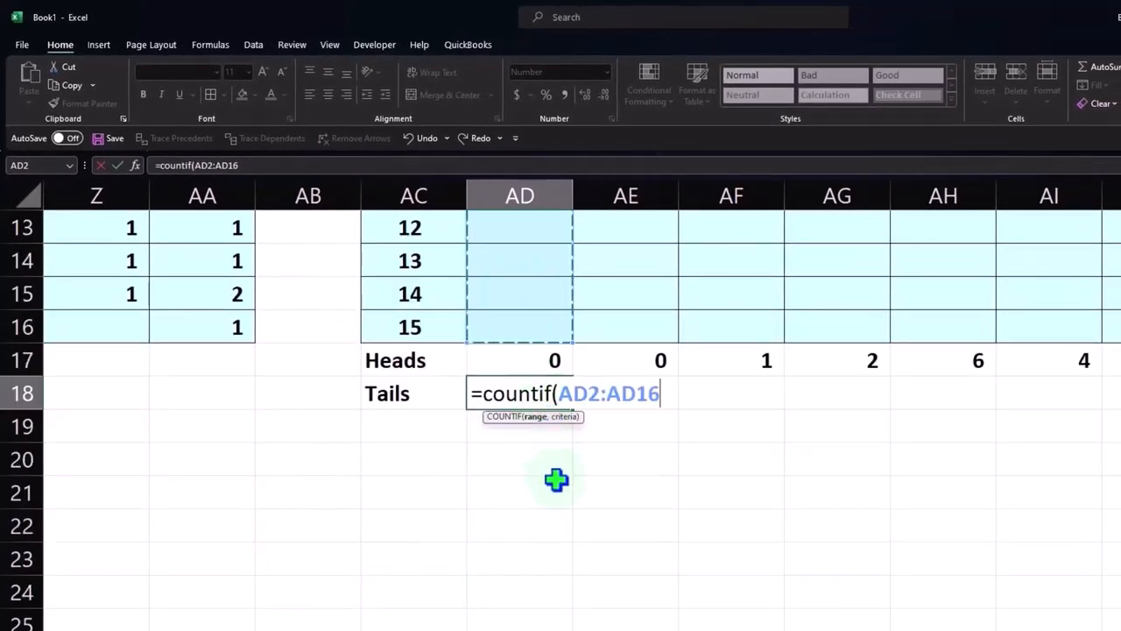
type(",")
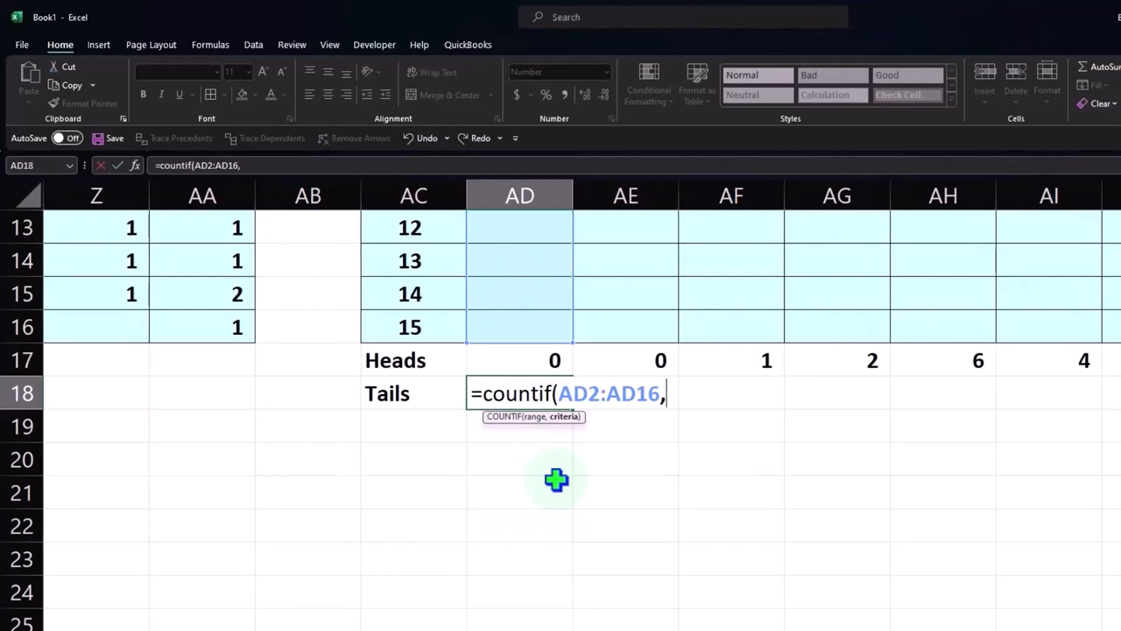
type("2)")
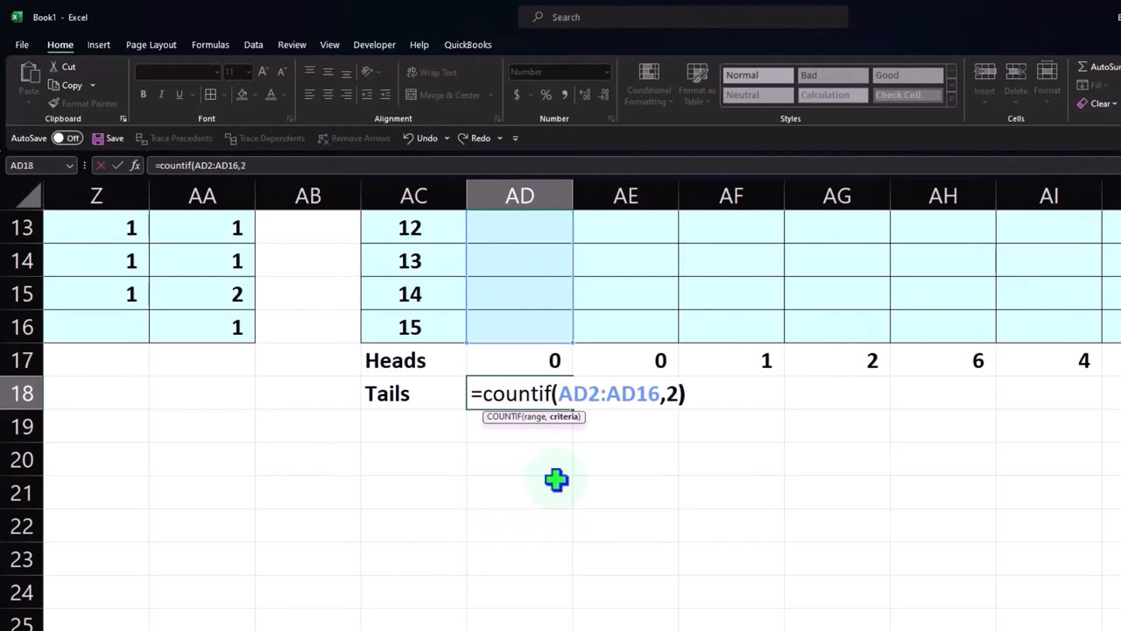
key("enter")
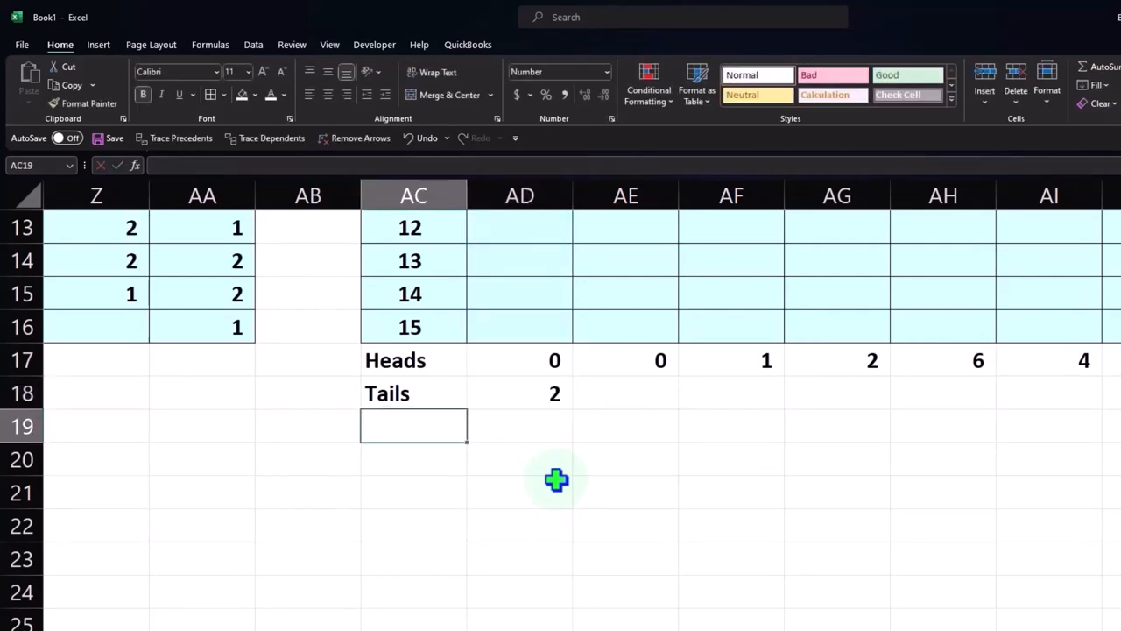
type("Total")
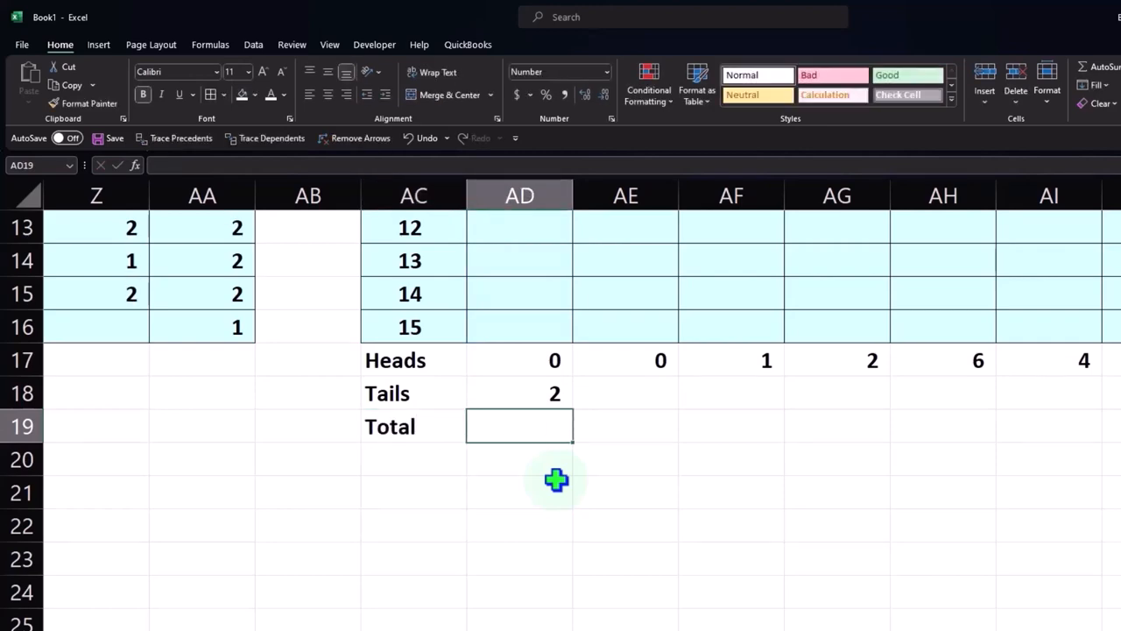
type("=sum(")
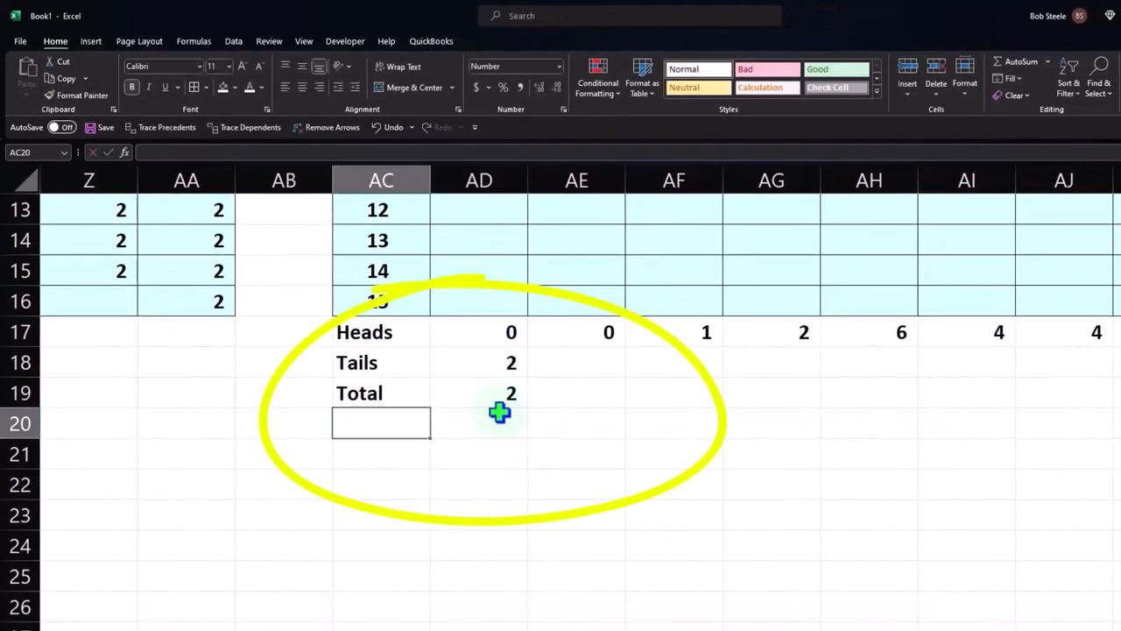
mouse_move(506, 372)
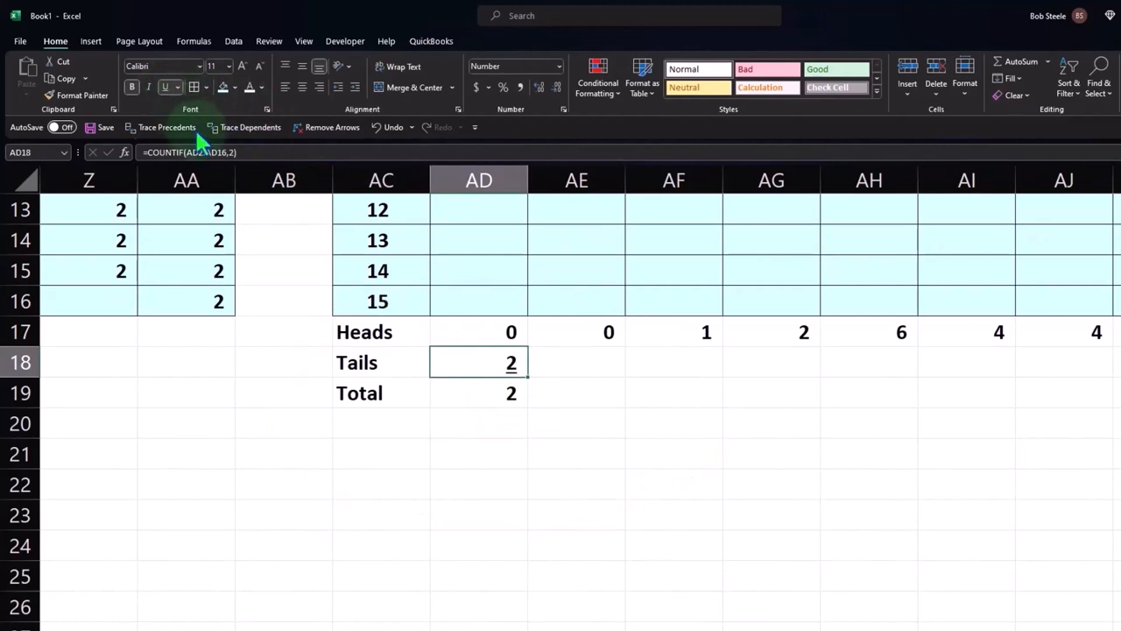
Step: Add % Heads, % Tails and % Total rows using =AD17/AD19, =AD18/AD19 and =SUM(AD20:AD21)
left_click(382, 423)
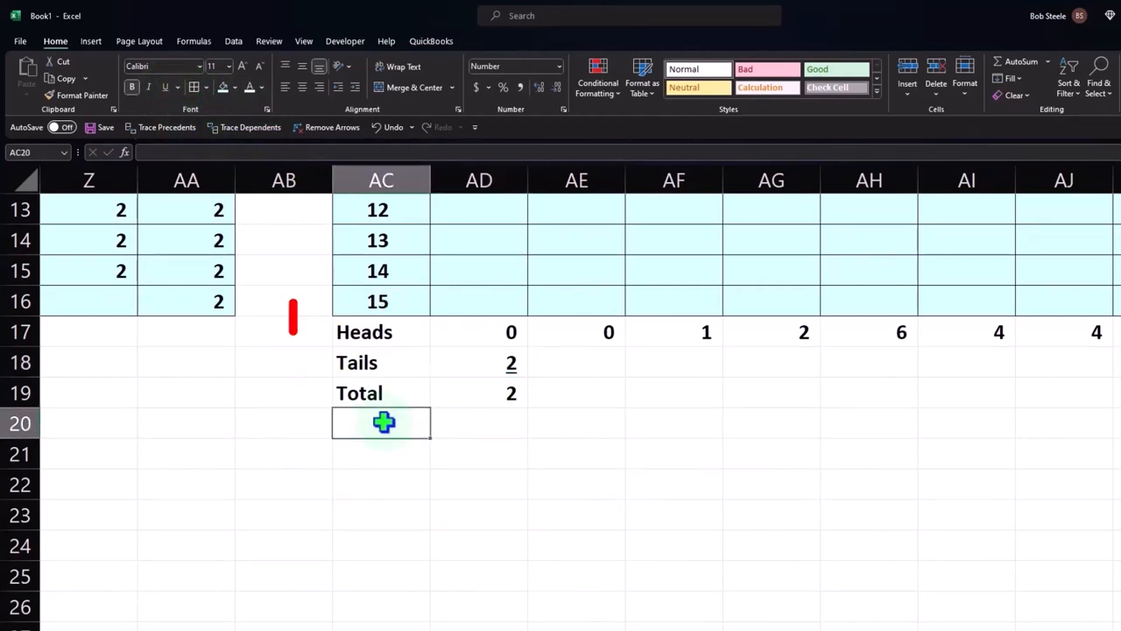
type("% H")
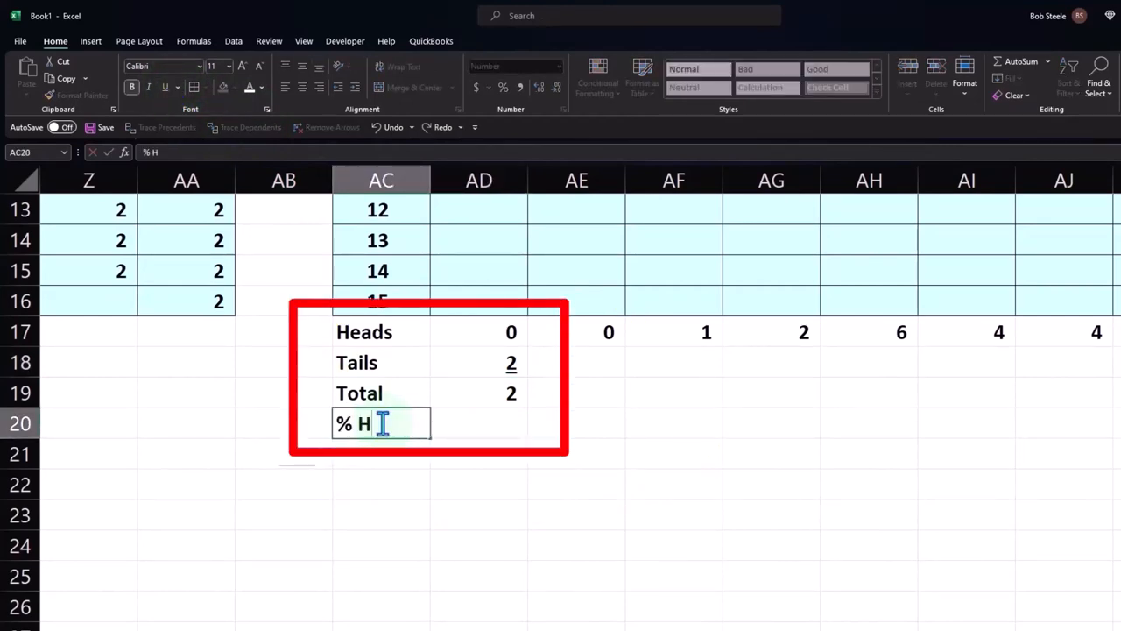
type("eads")
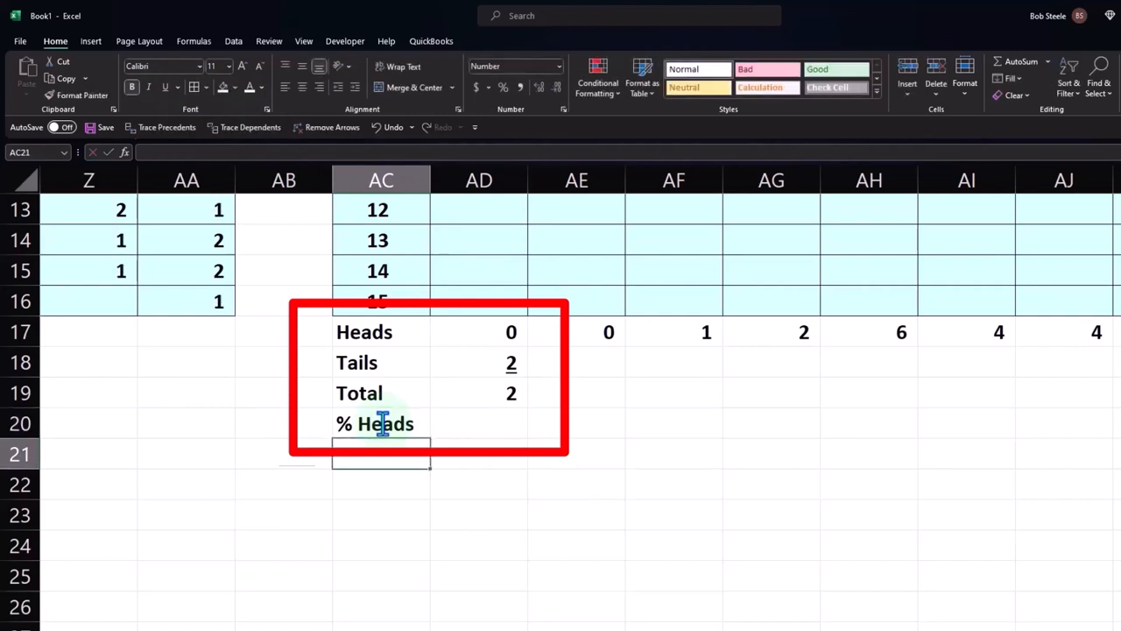
type("% Tails")
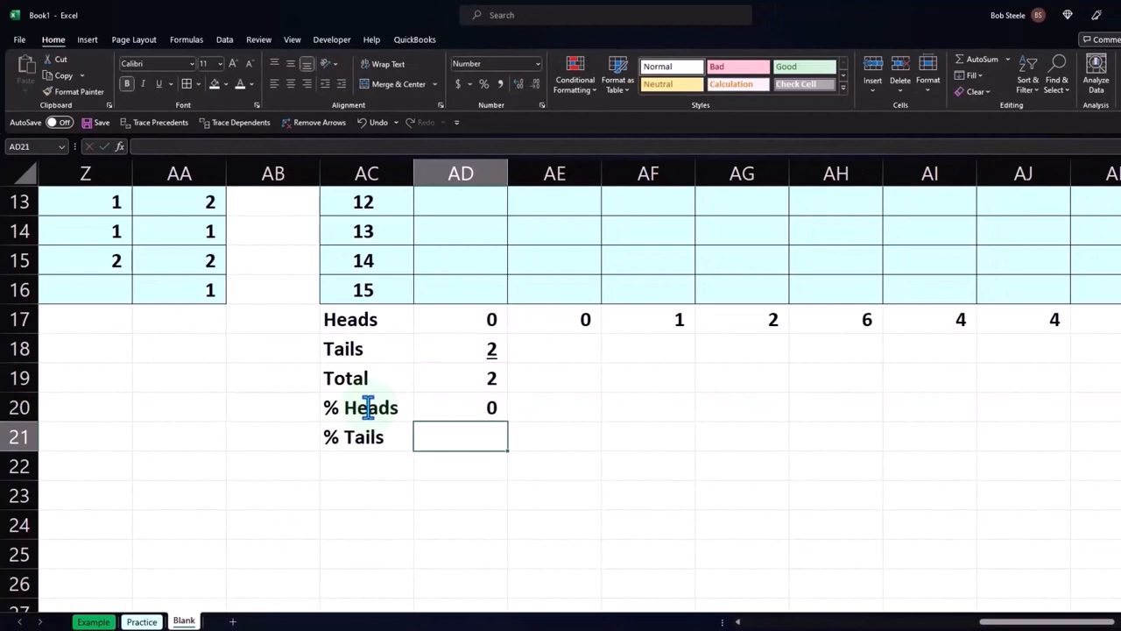
type("=AD18")
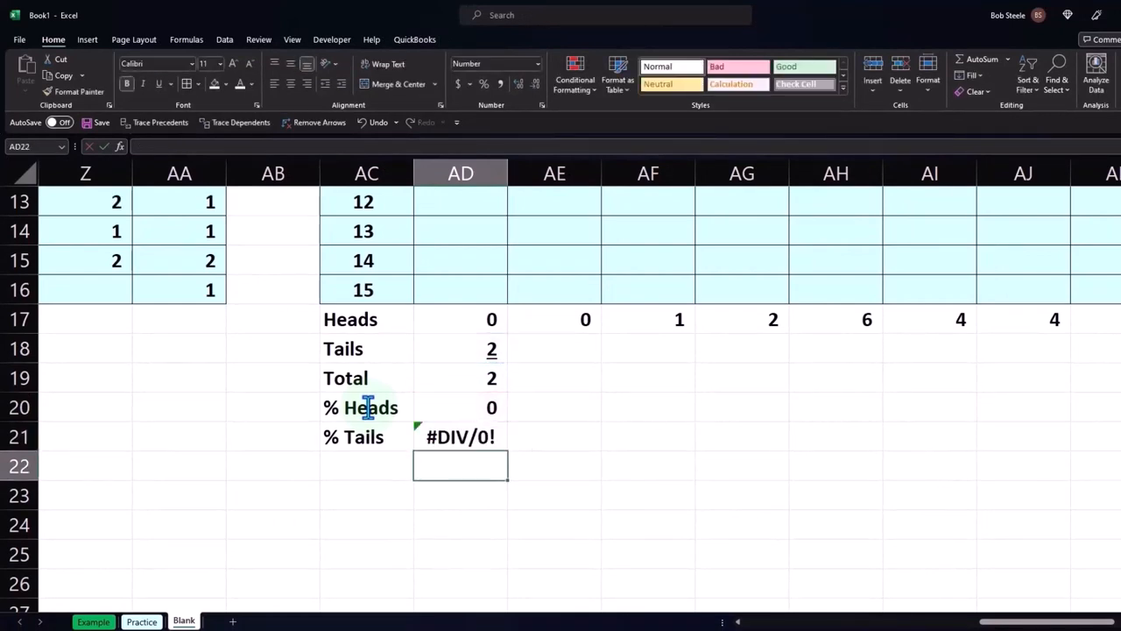
double_click(459, 437)
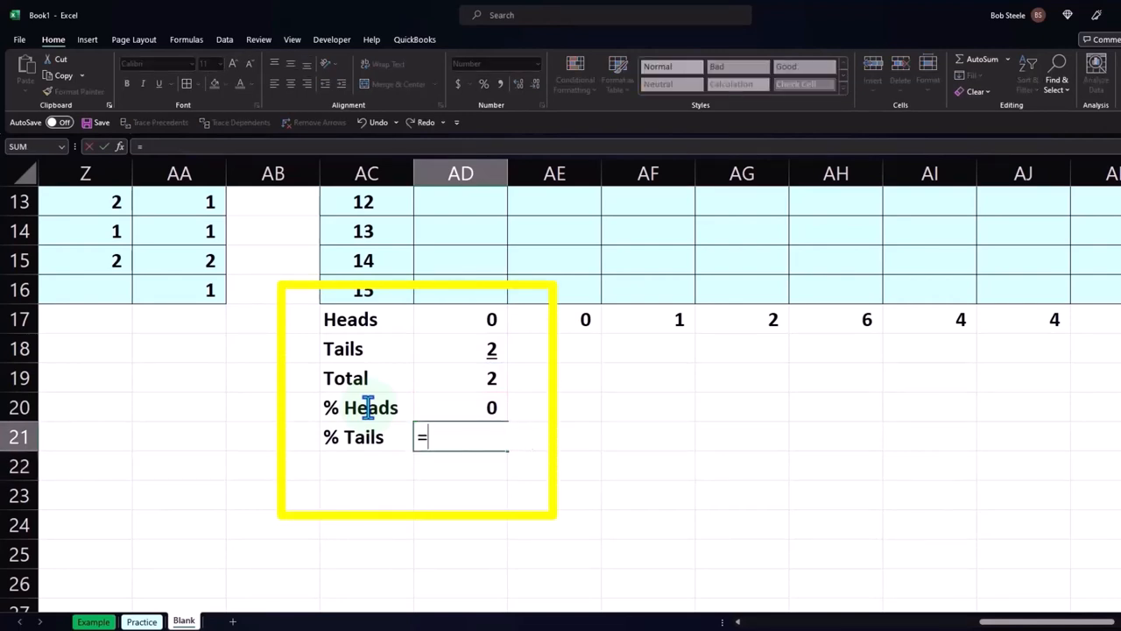
type("AD18/AD19")
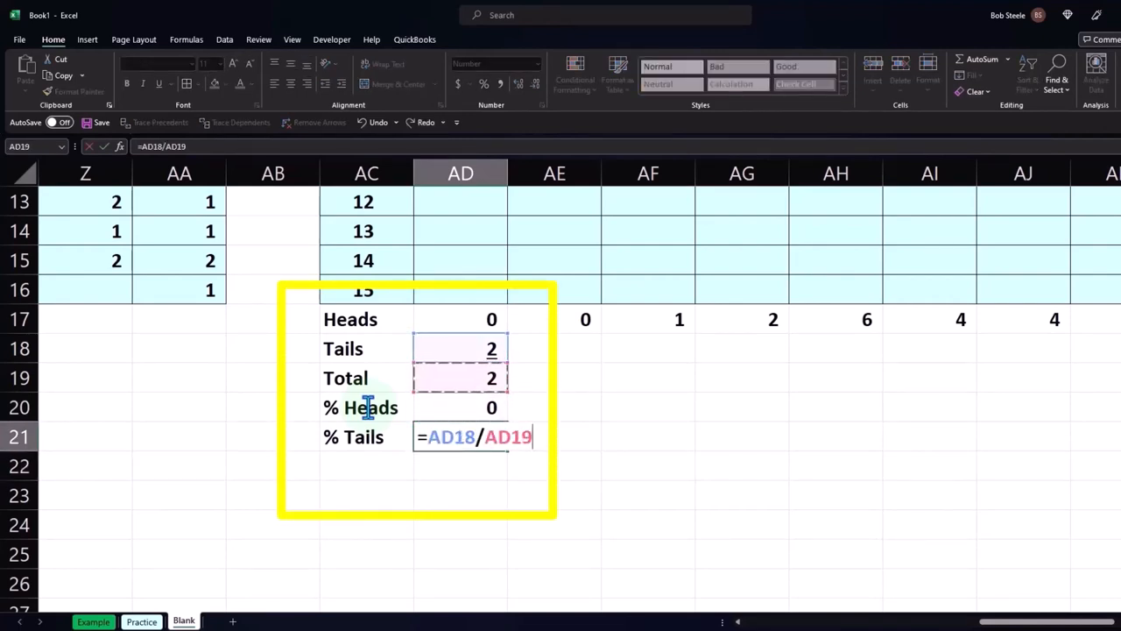
key("enter")
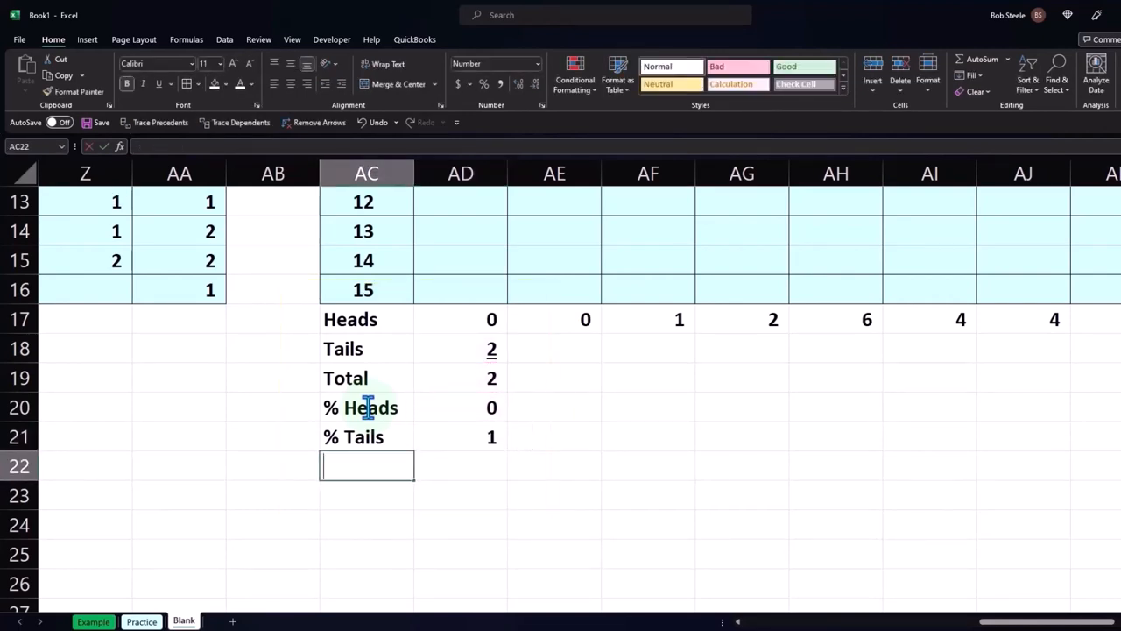
type("% Tails")
left_click(460, 466)
type("=")
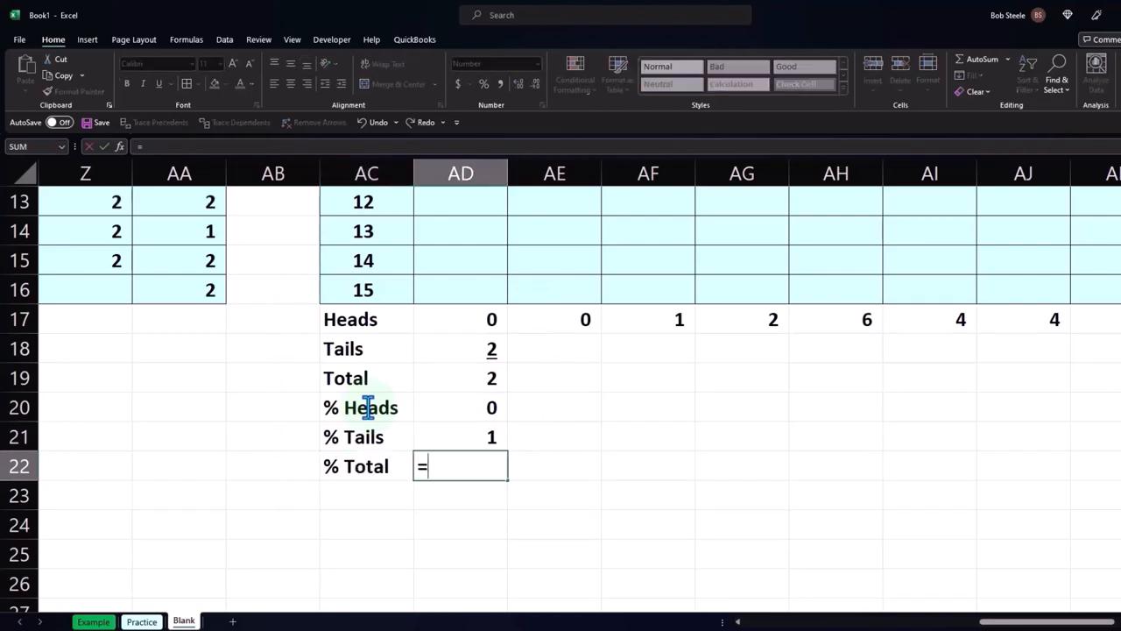
type("sum(AD20:AD21")
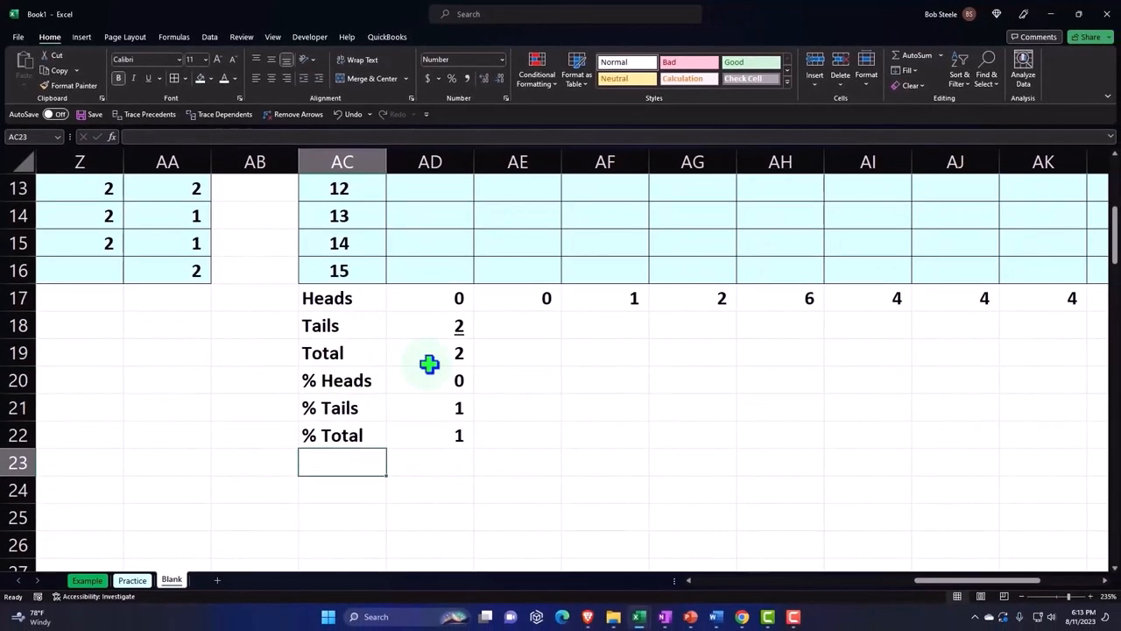
Step: Display the three Test 1 ratio cells as percentages, showing 0%, 100% and 100%
left_click_drag(459, 379, 459, 434)
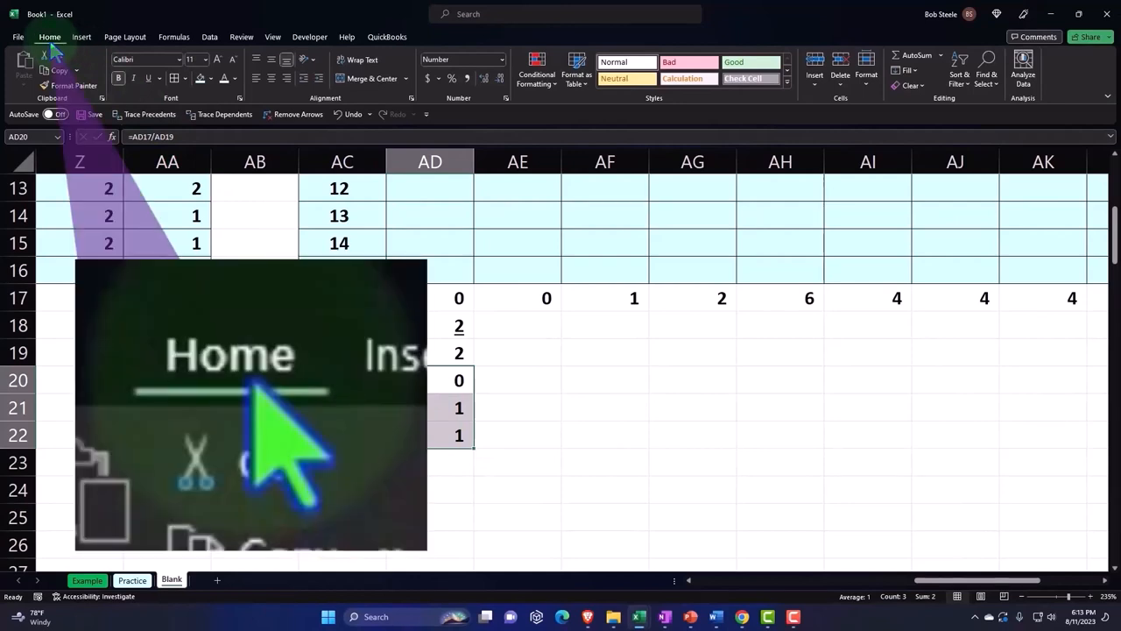
left_click(452, 77)
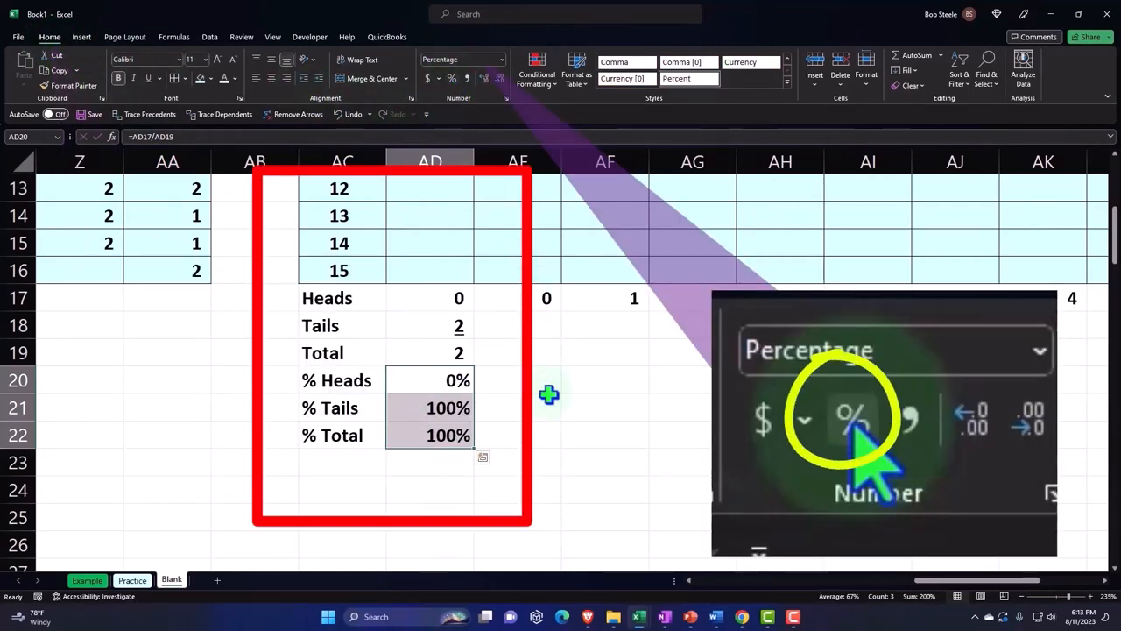
left_click(429, 406)
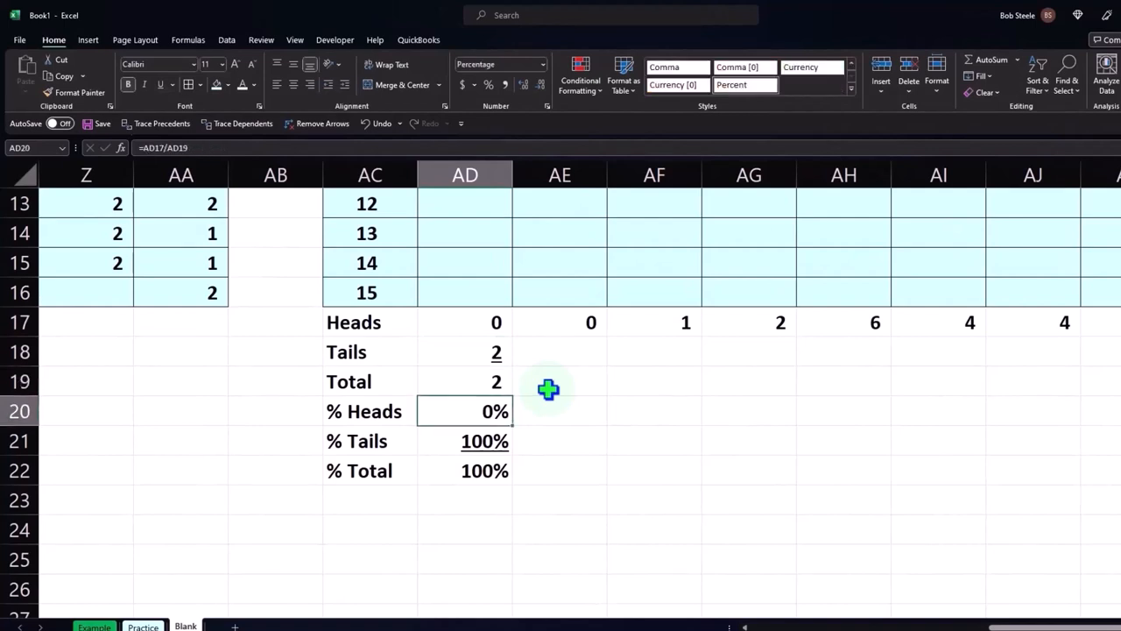
left_click(483, 469)
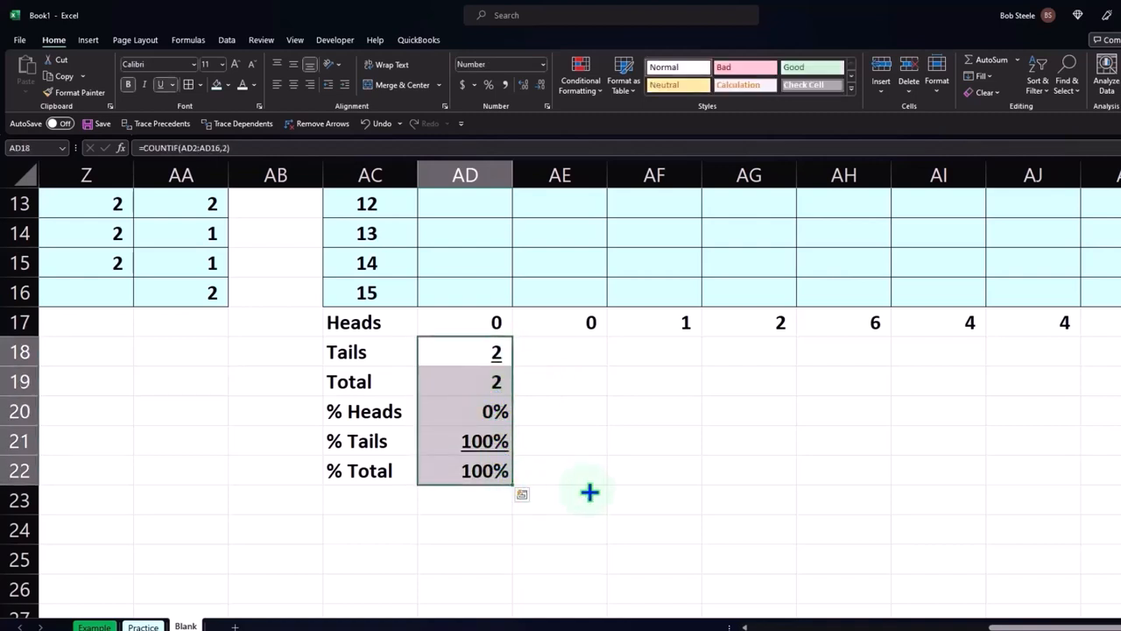
Step: Fill AD17:AD22 right through Test 14 and shade the summary block dark blue with white text
scroll("right", 3)
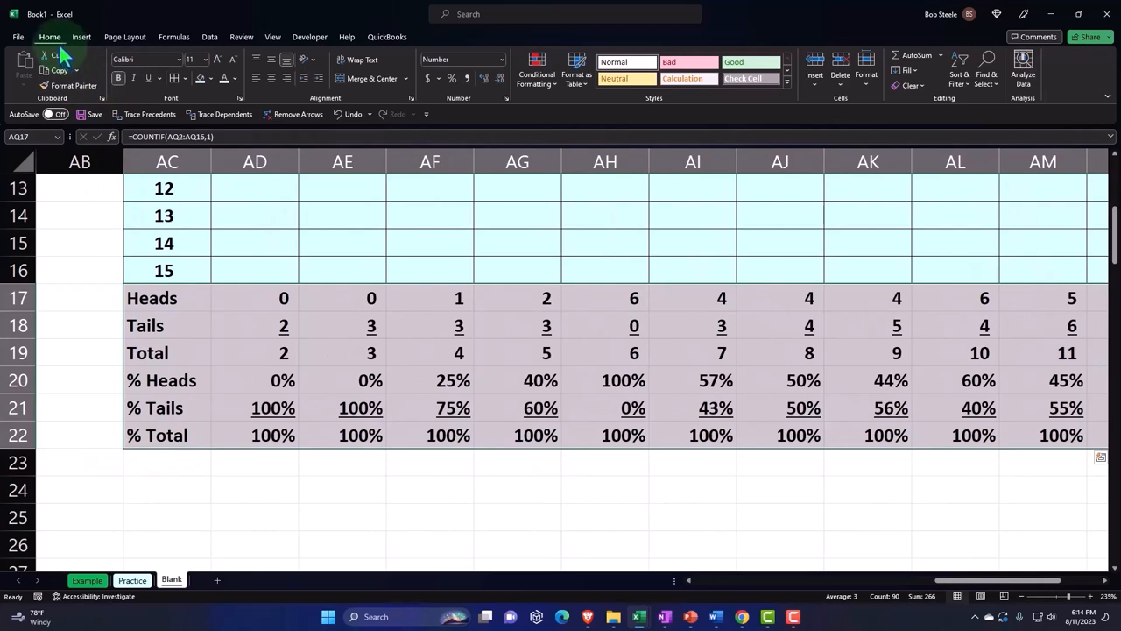
left_click(210, 77)
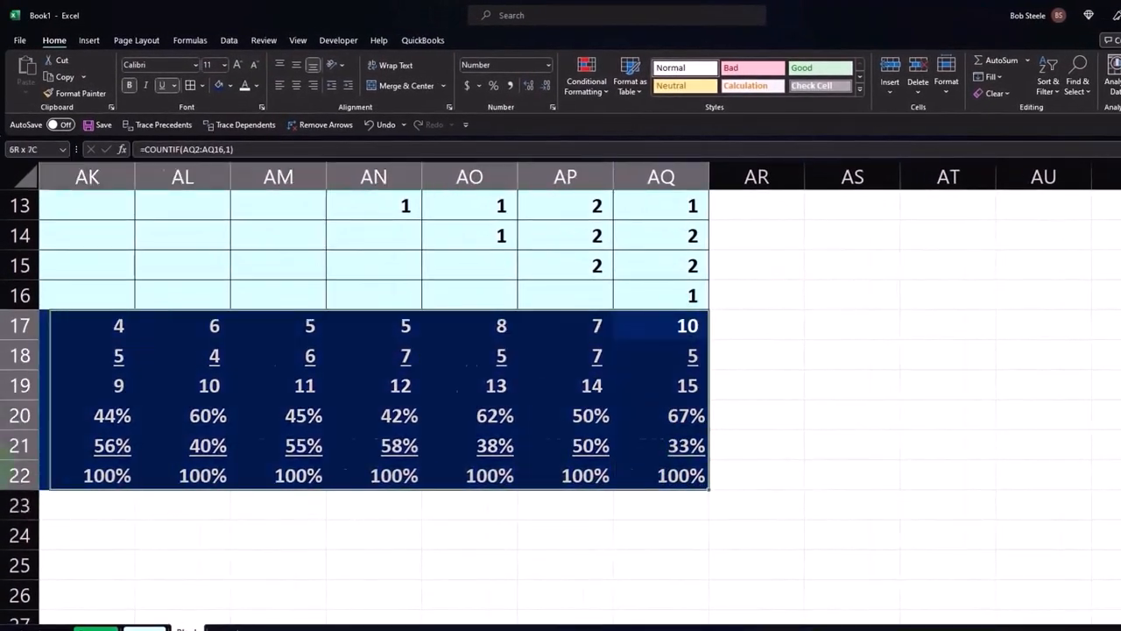
scroll("left", 3)
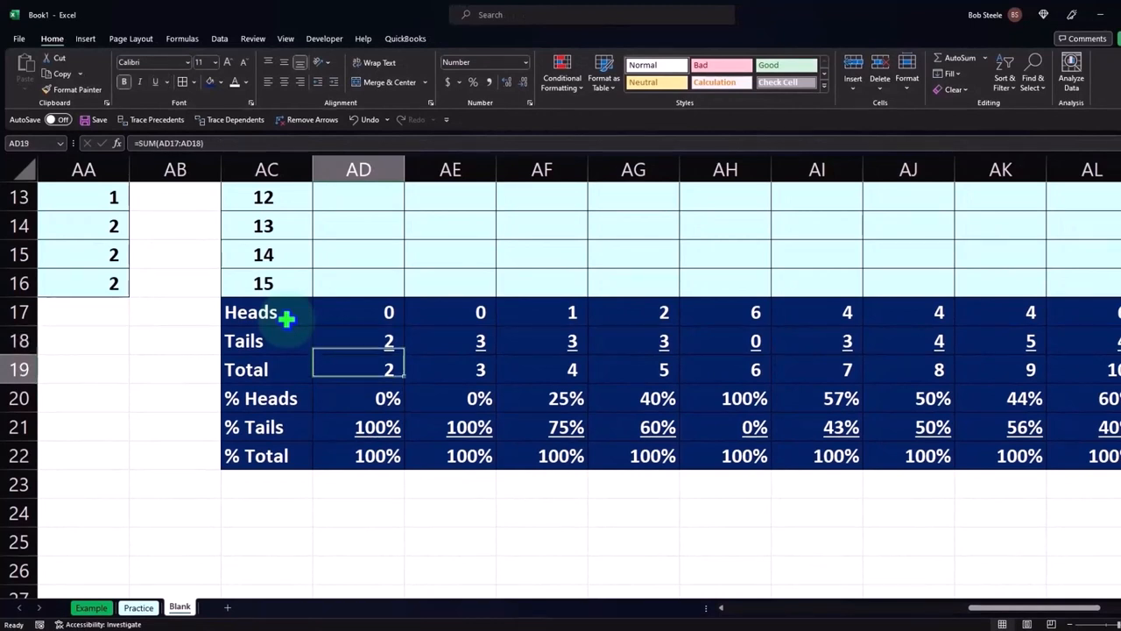
left_click(480, 340)
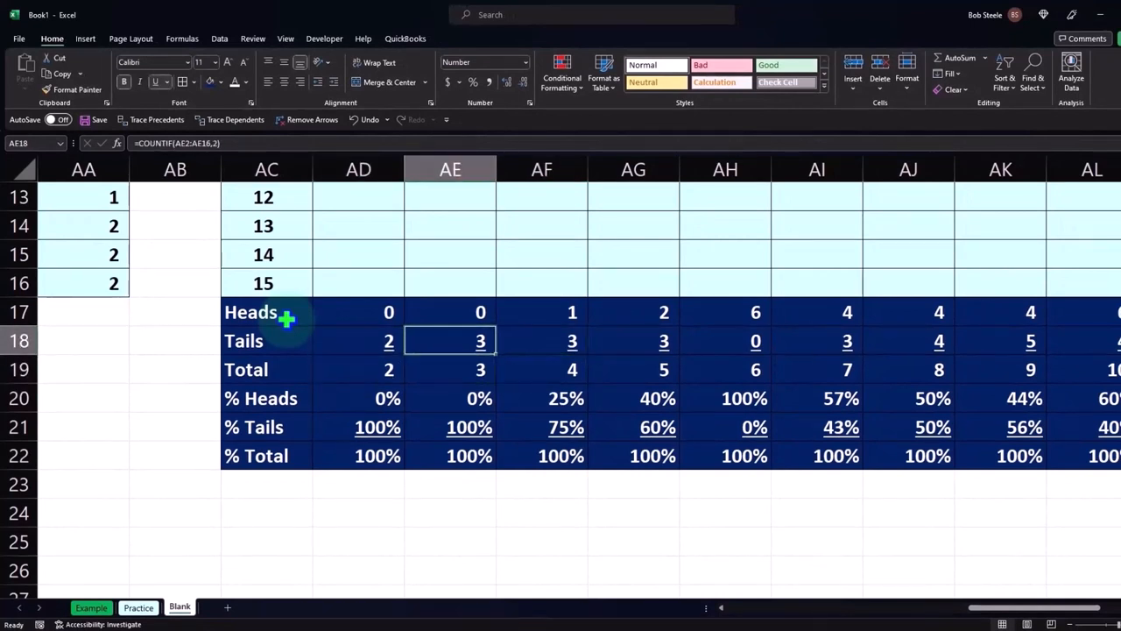
left_click(541, 398)
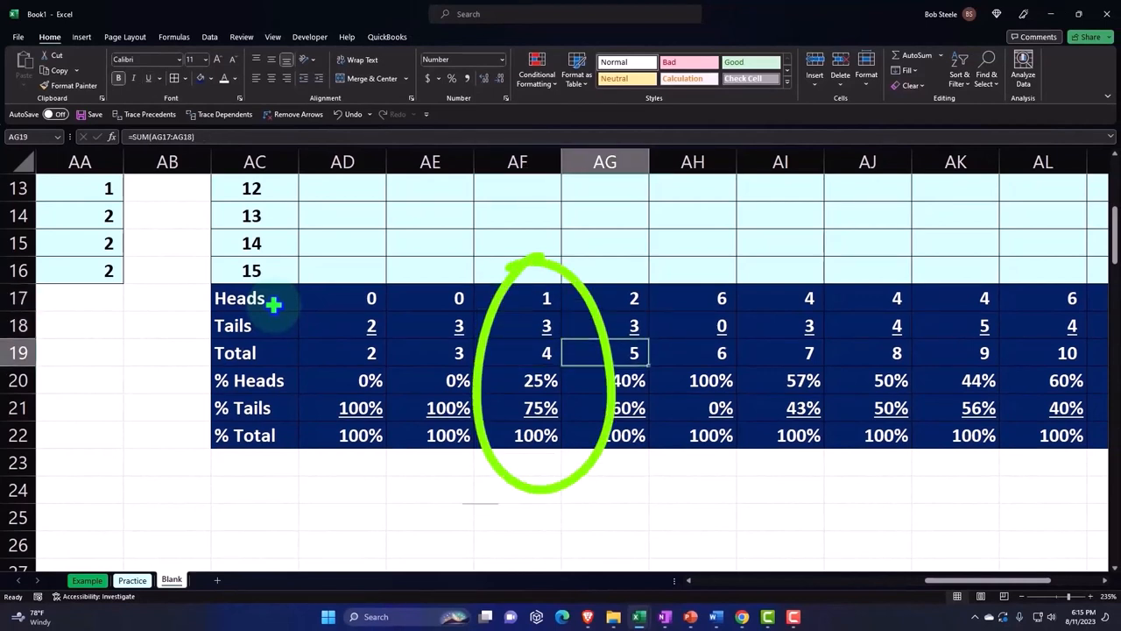
left_click(634, 324)
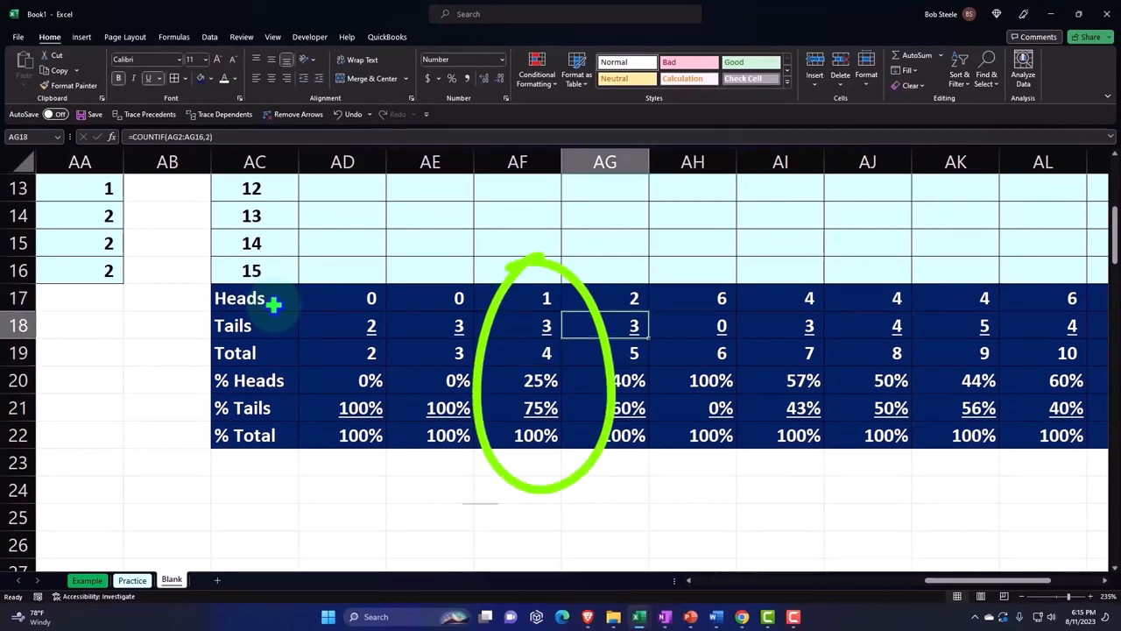
left_click(803, 379)
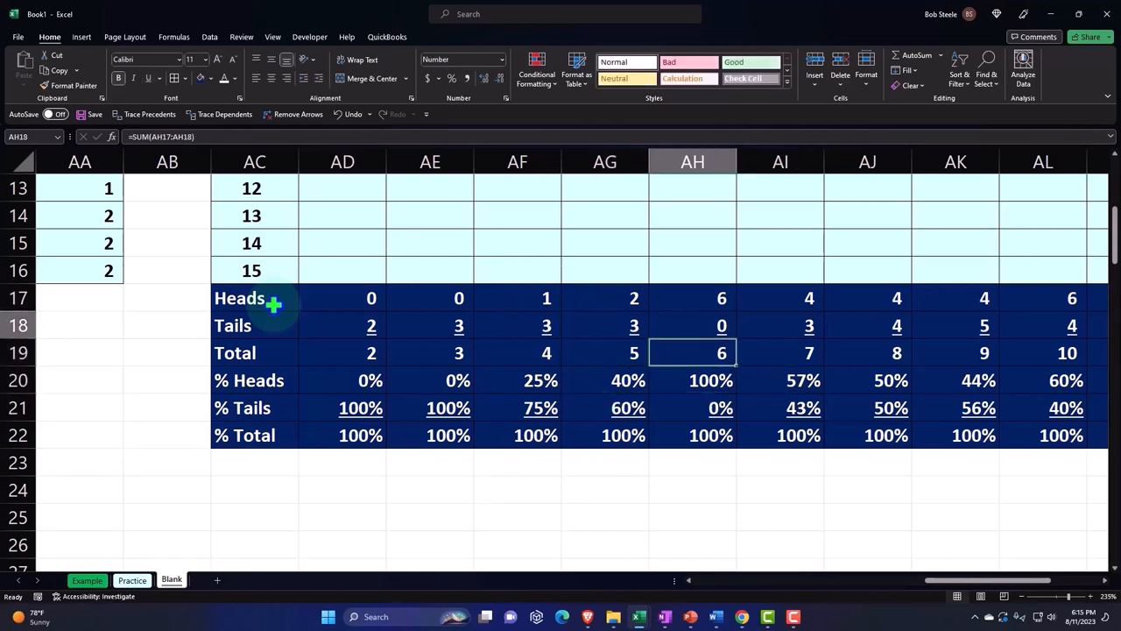
left_click(692, 298)
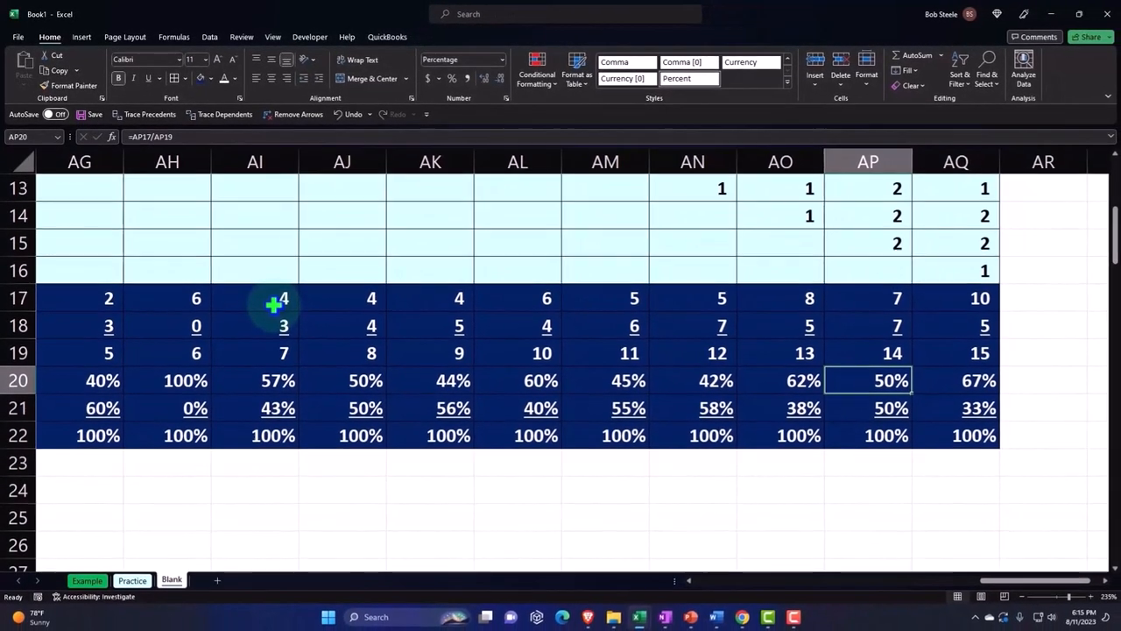
left_click(867, 352)
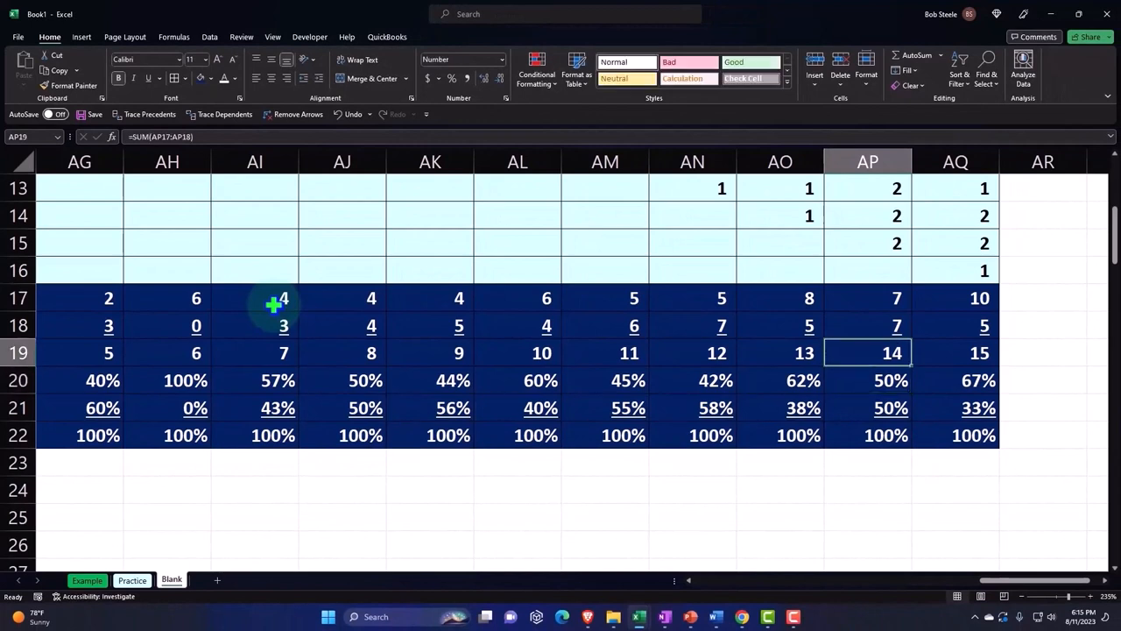
left_click(867, 380)
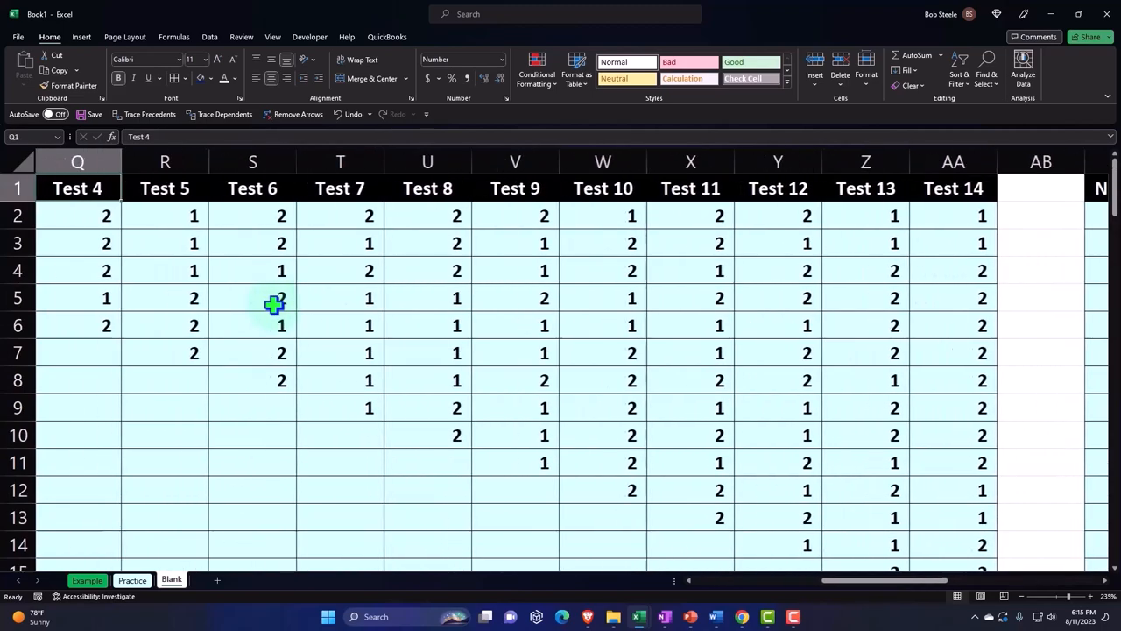
Step: Check that the Test 4 and Test 7 flip cells hold =RANDBETWEEN(1,2)
type("=RANDBETWEEN(1,2)")
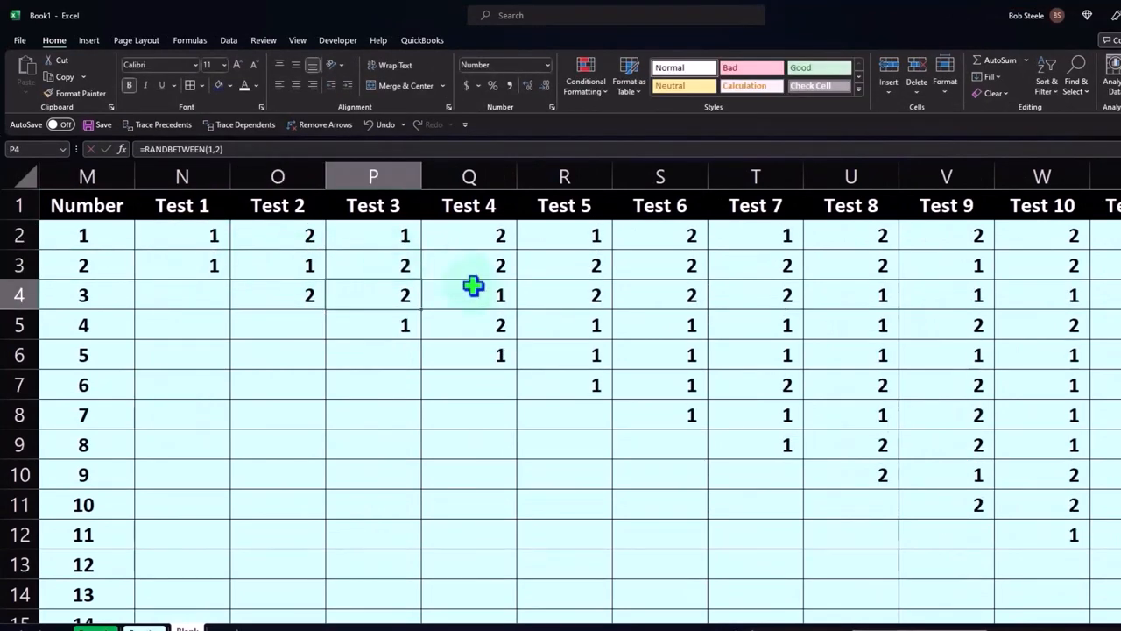
double_click(564, 295)
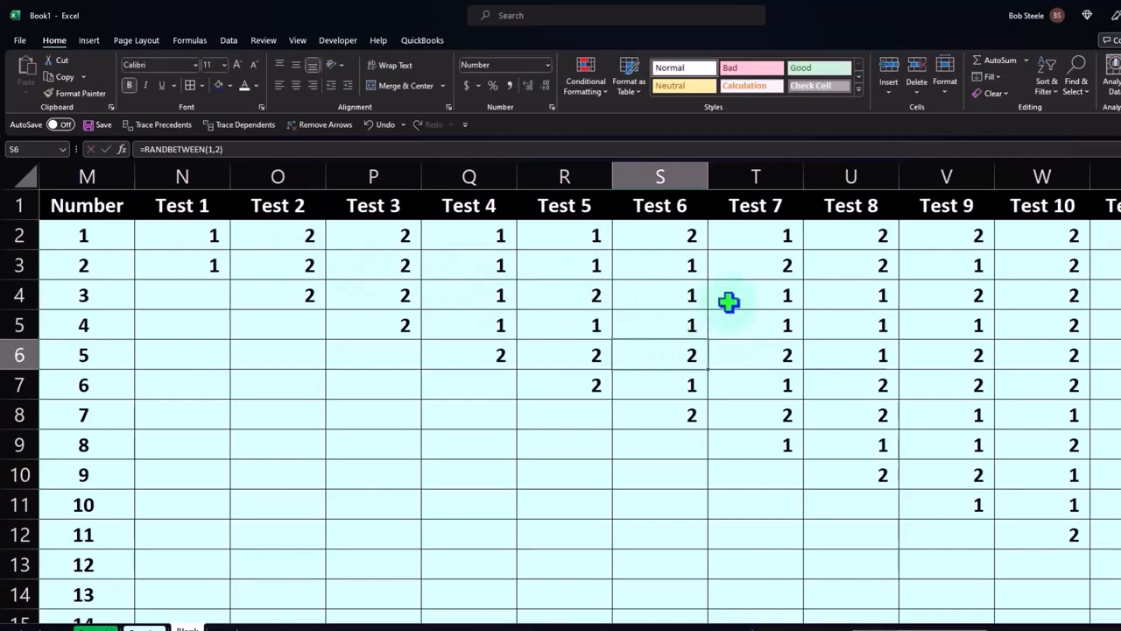
double_click(852, 294)
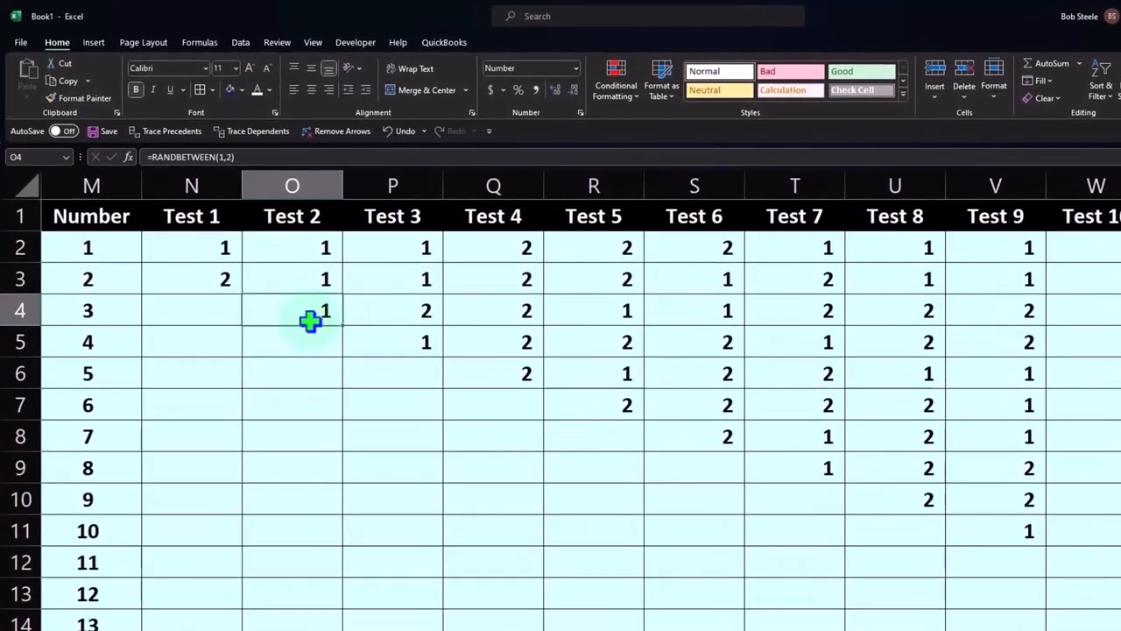
Step: Convert the M1:AA16 coin-flip range into an Excel table with headers
left_click(95, 42)
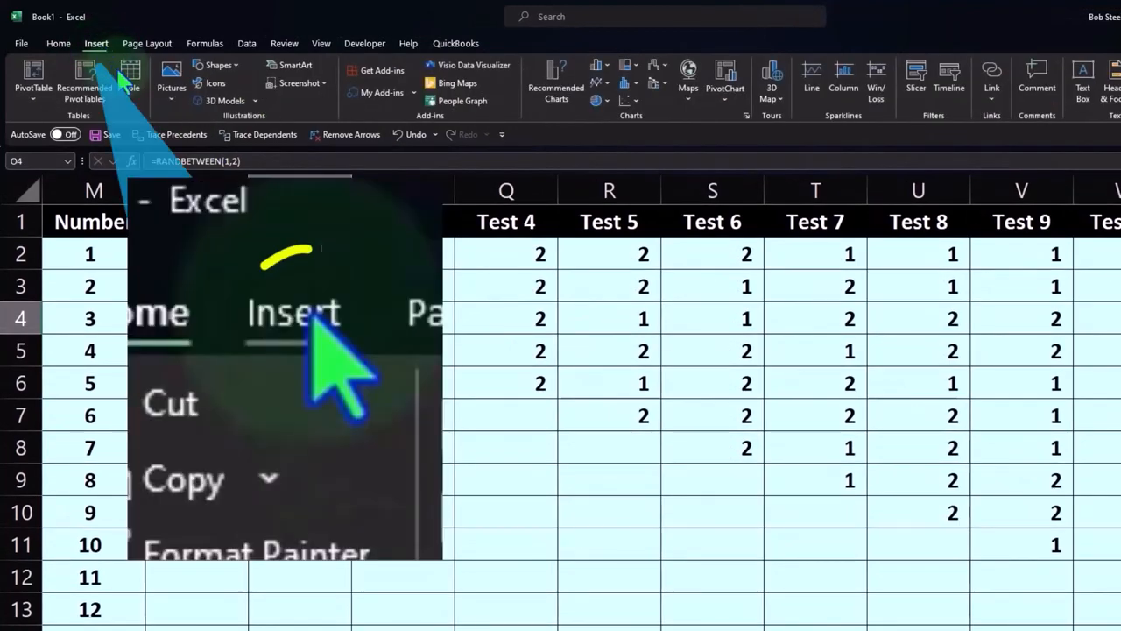
left_click(130, 79)
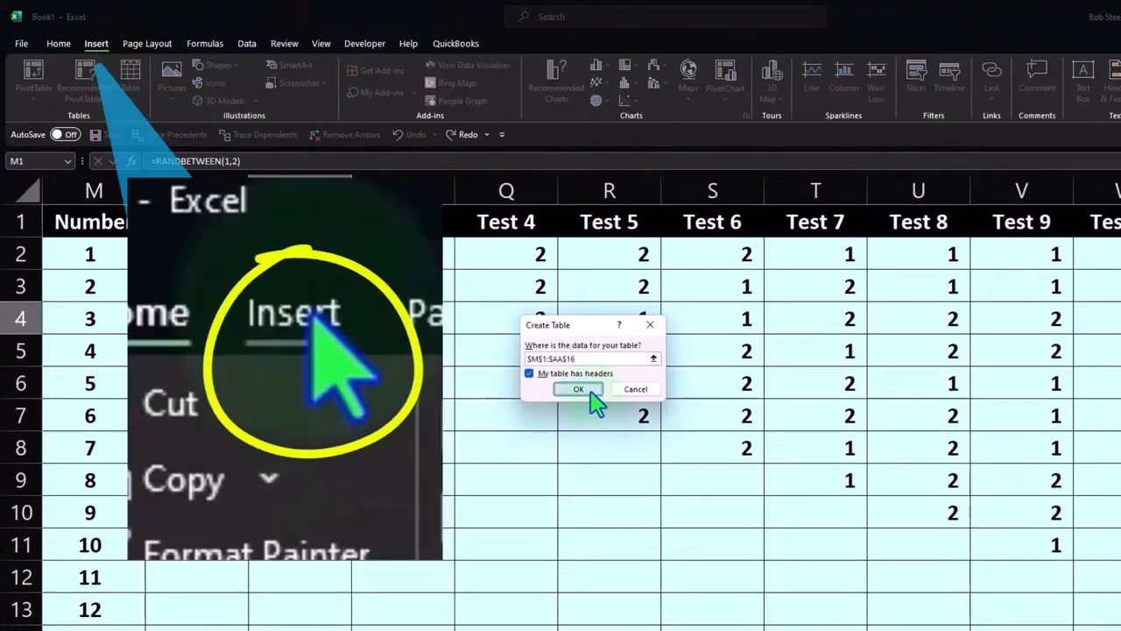
left_click(578, 389)
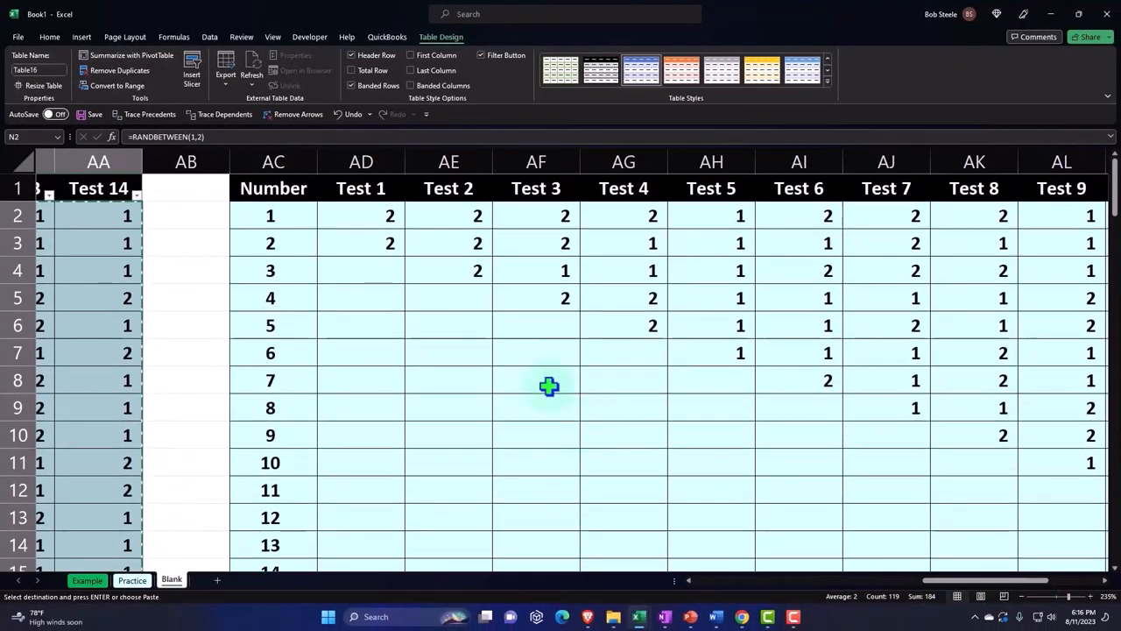
Step: Paste the copied flip results into the copy at AD2 as plain values
left_click(361, 216)
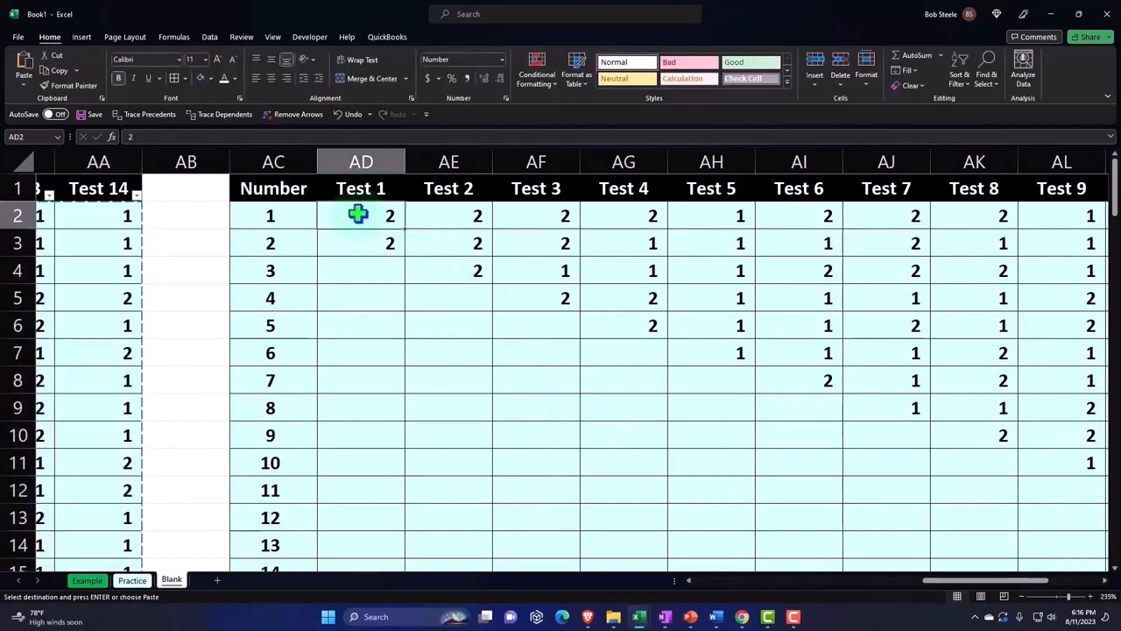
right_click(357, 214)
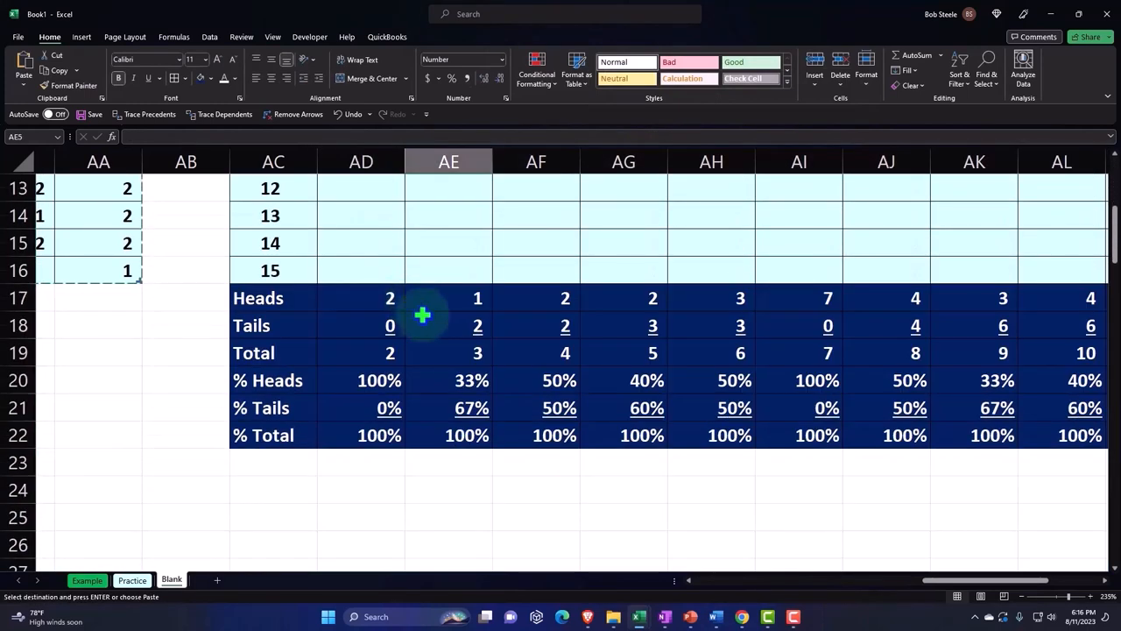
left_click(361, 297)
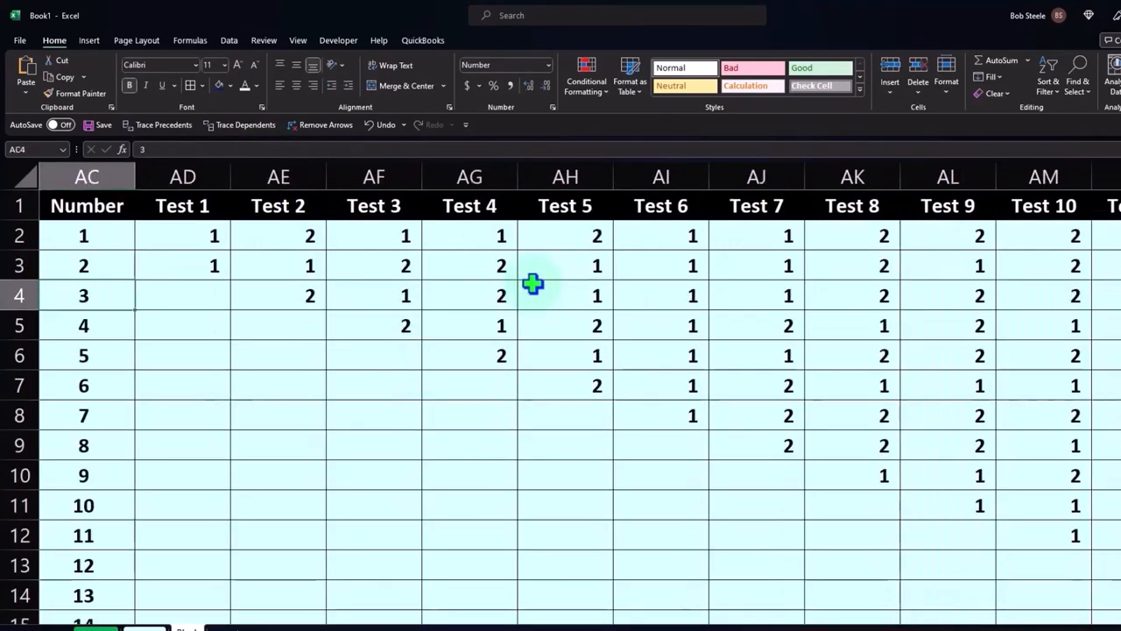
scroll("left", 3)
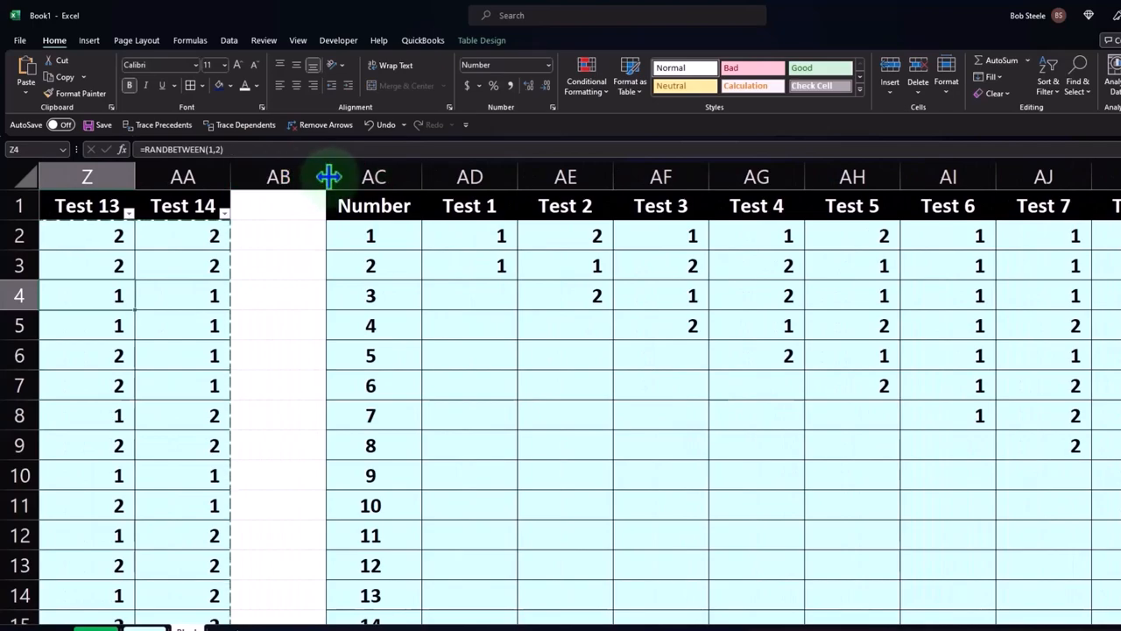